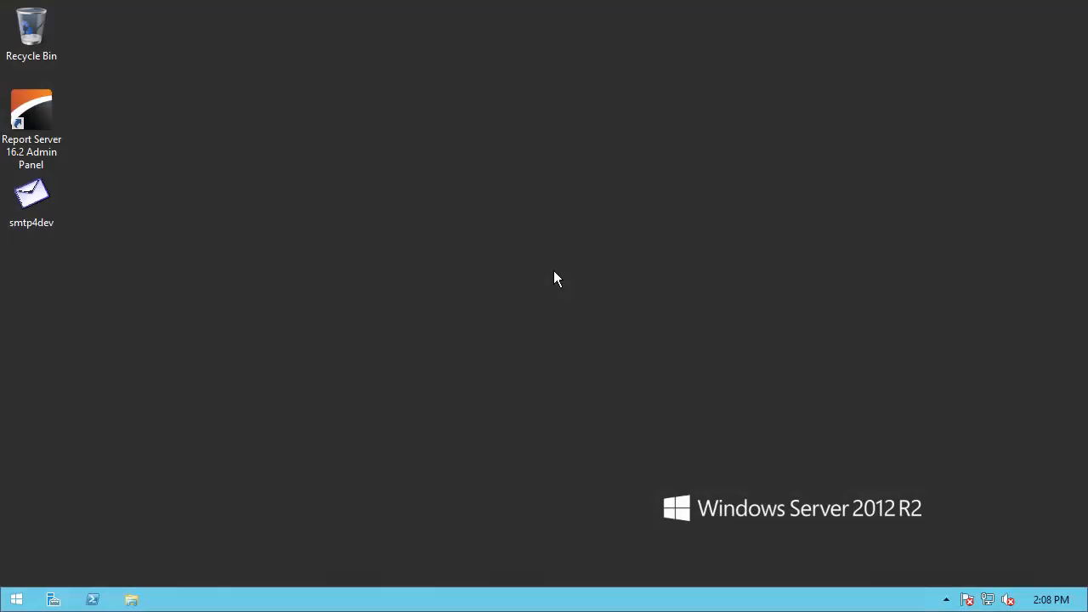
mouse_move(68, 124)
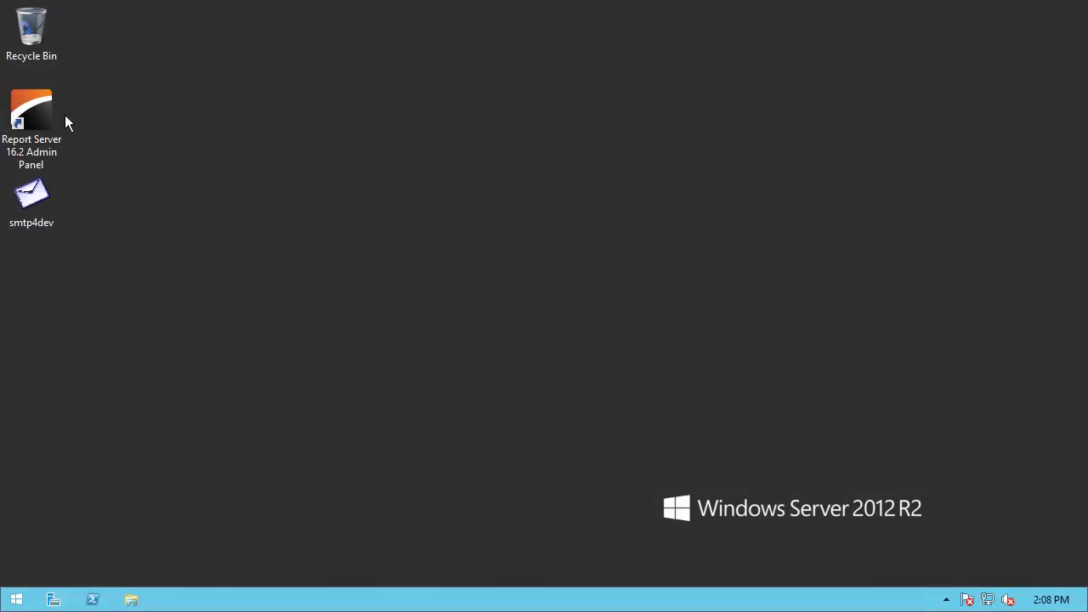
Launch the Report Server 16.2 Admin Panel from its desktop shortcut.
double_click(31, 111)
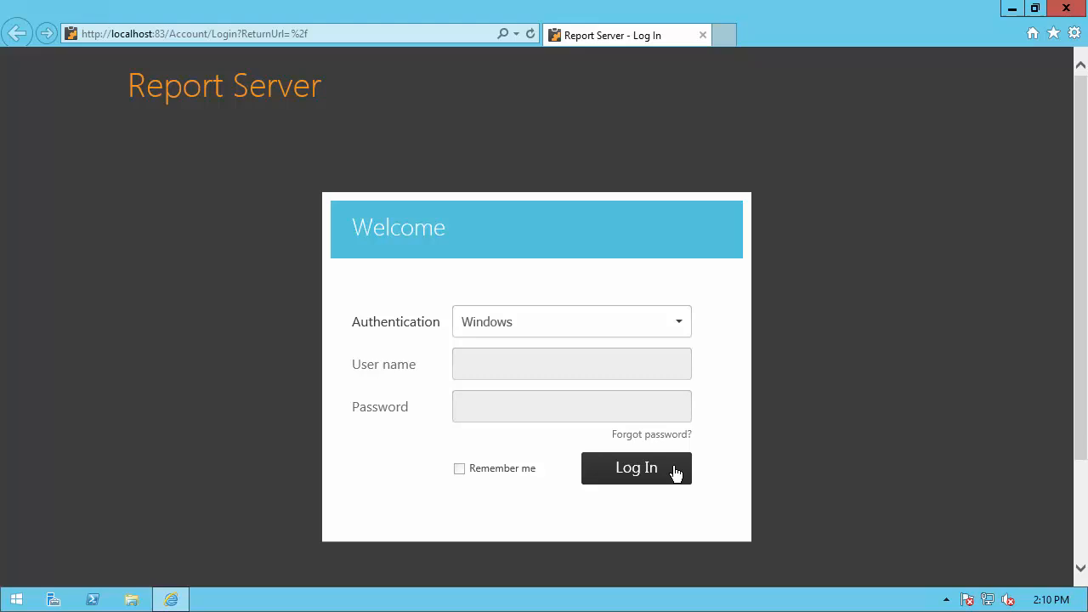
Log in as Administrator with Windows authentication and go to Server Settings.
left_click(636, 468)
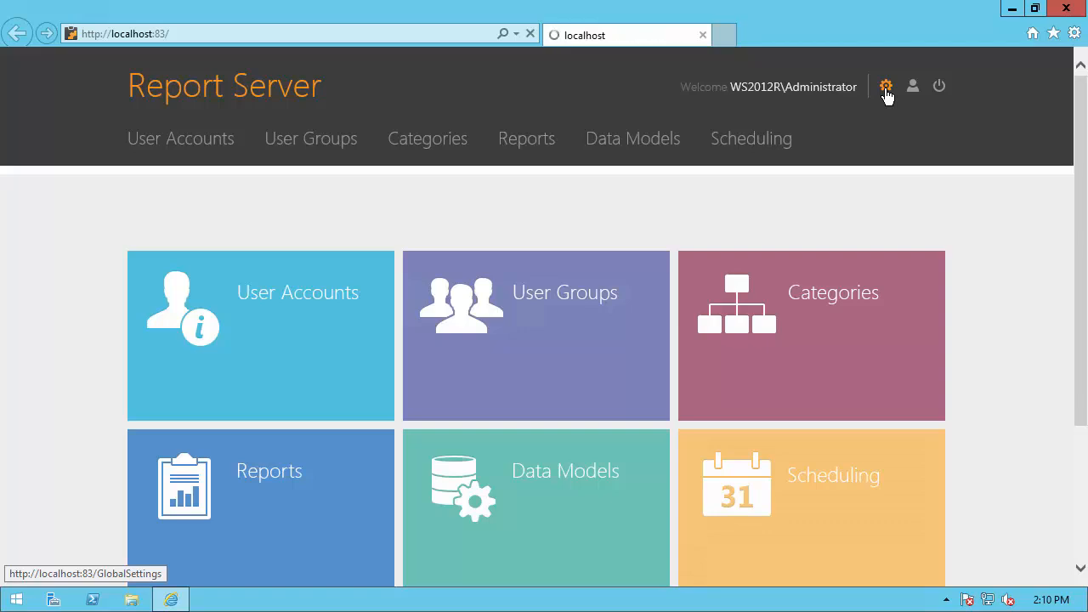
left_click(885, 86)
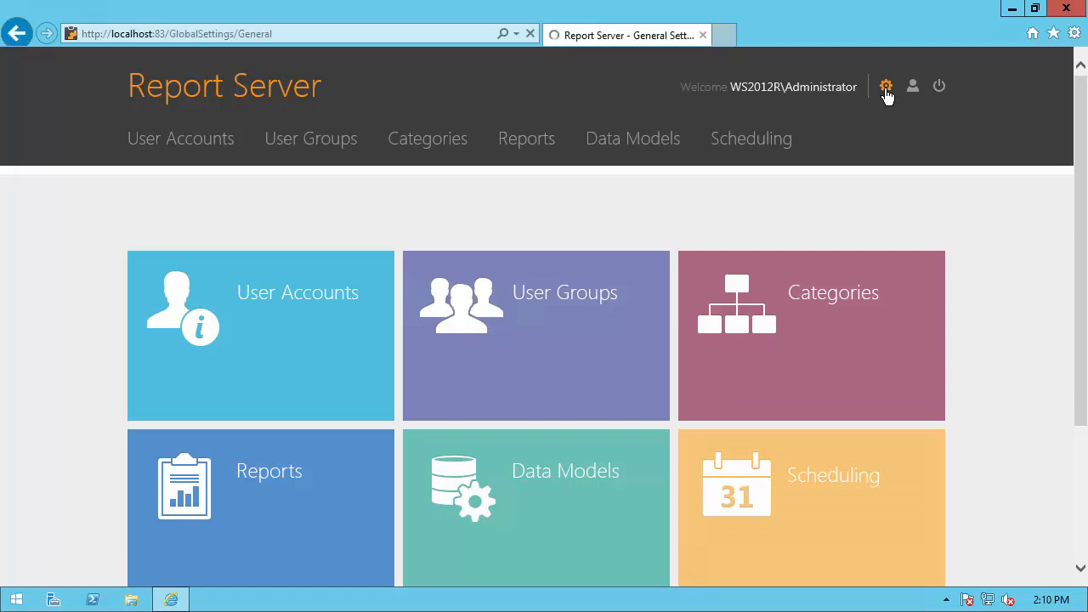
left_click(885, 86)
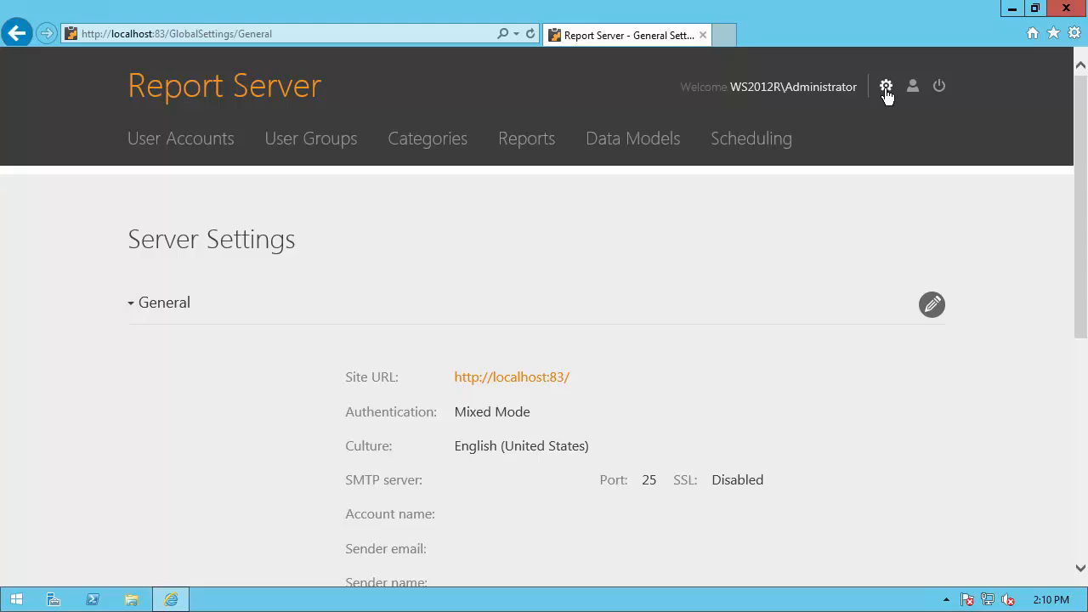
mouse_move(952, 587)
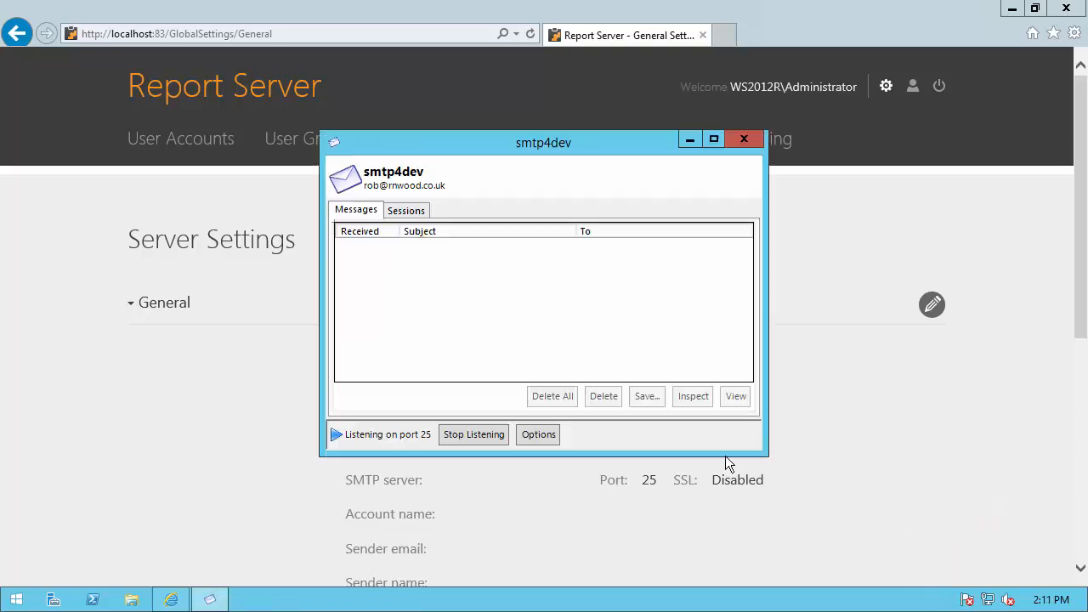
mouse_move(383, 425)
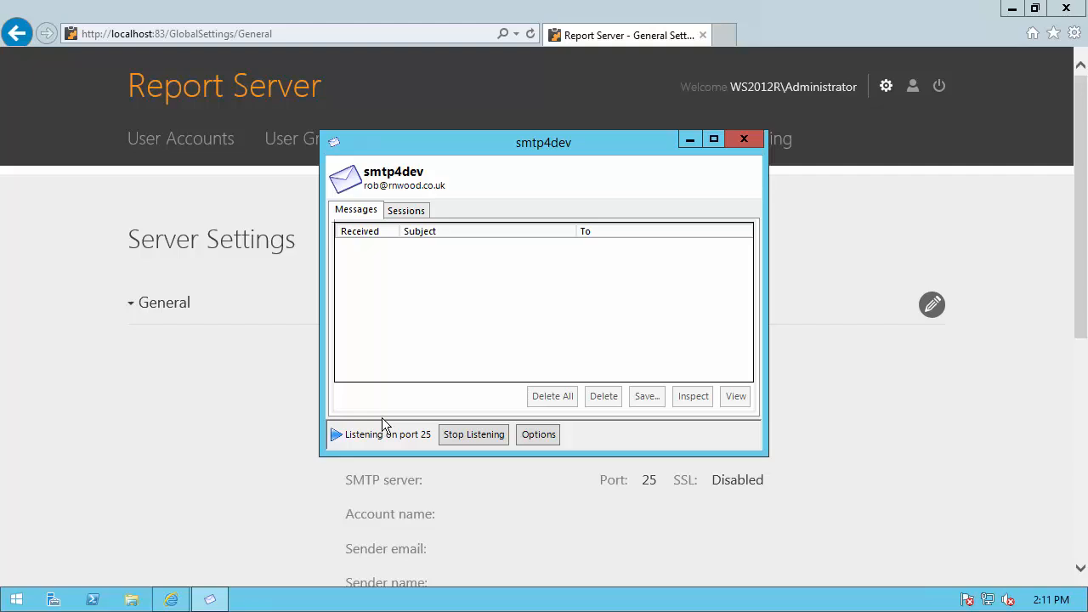
Edit the General server settings, setting SMTP server to localhost.
left_click(743, 138)
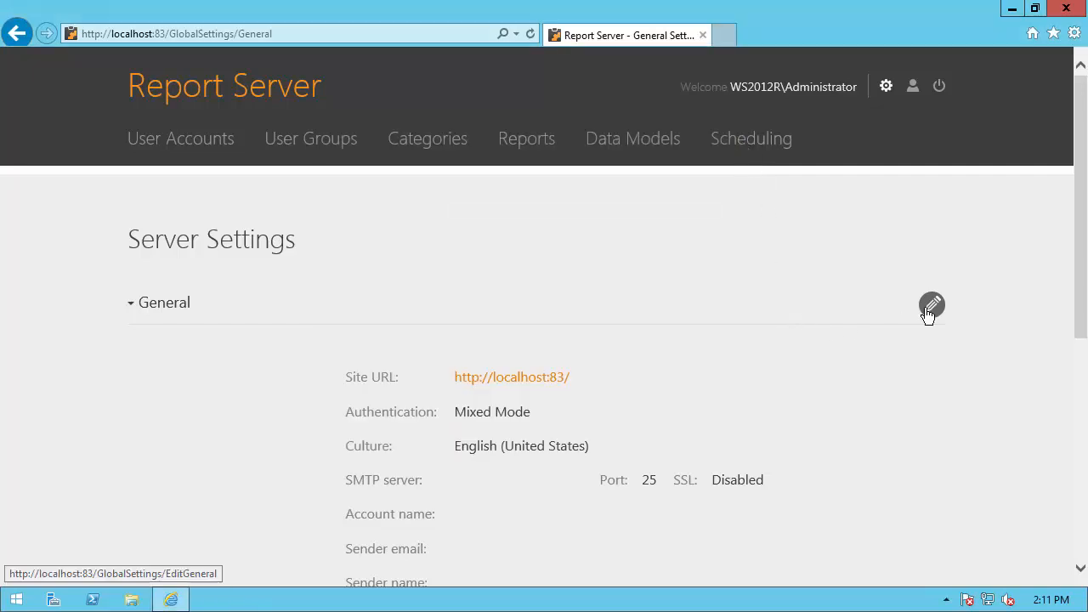
left_click(932, 306)
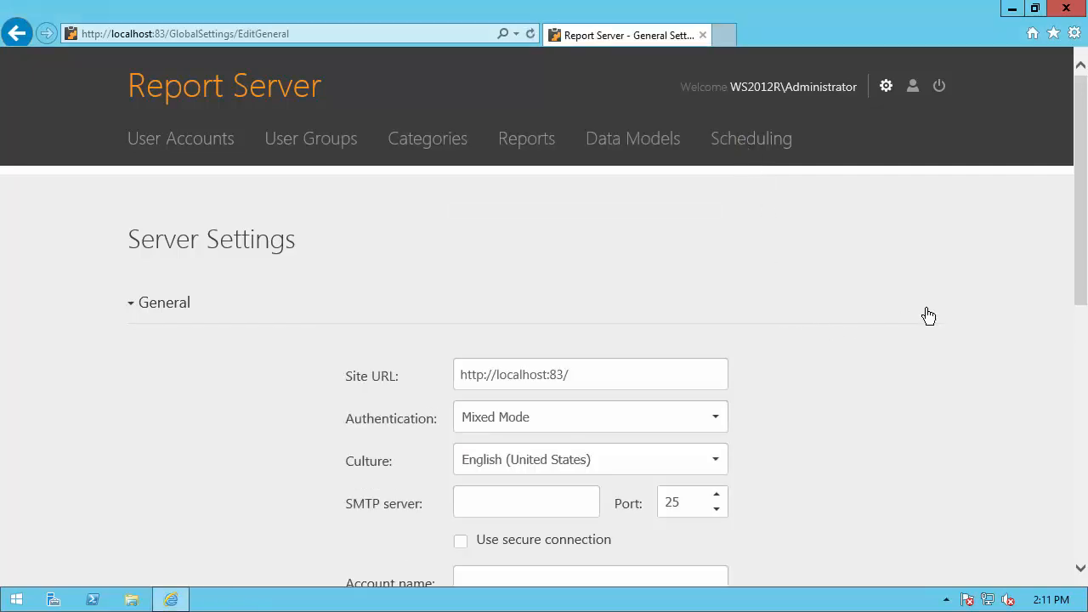
scroll("down", 3)
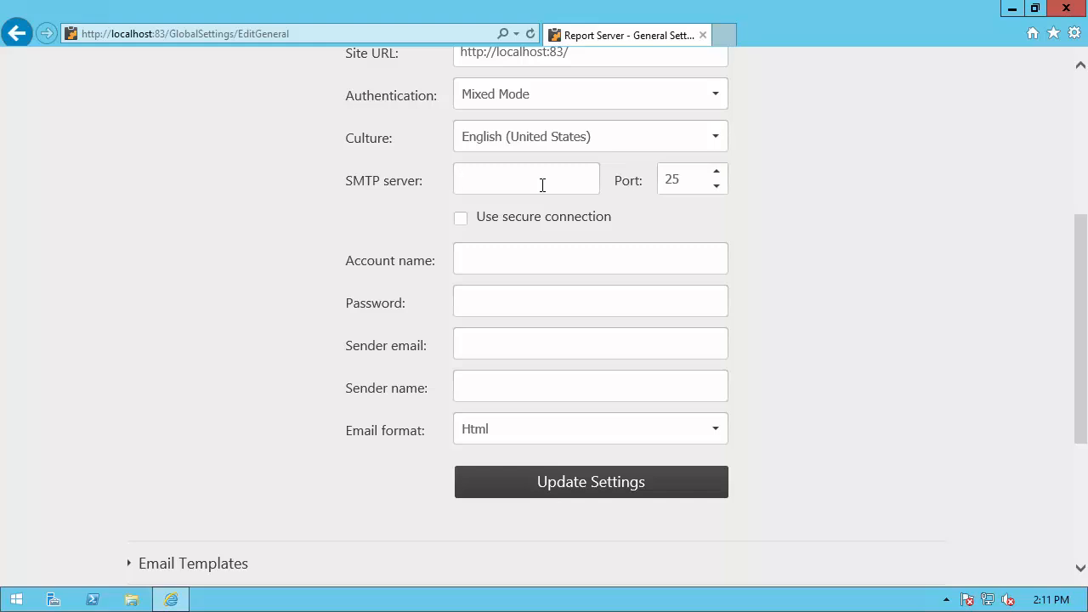
type("localhost")
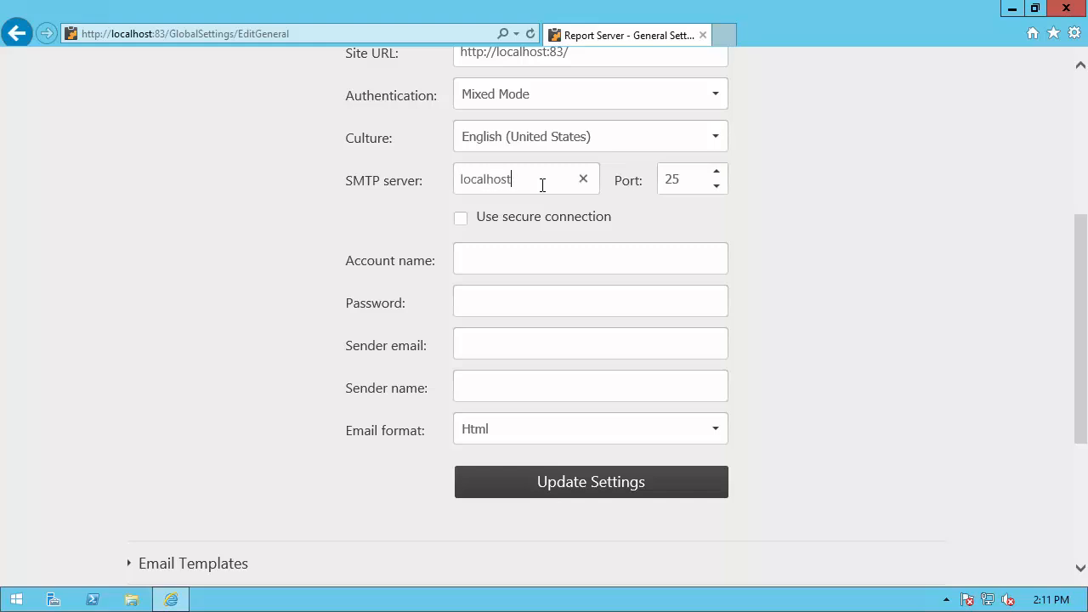
left_click(589, 258)
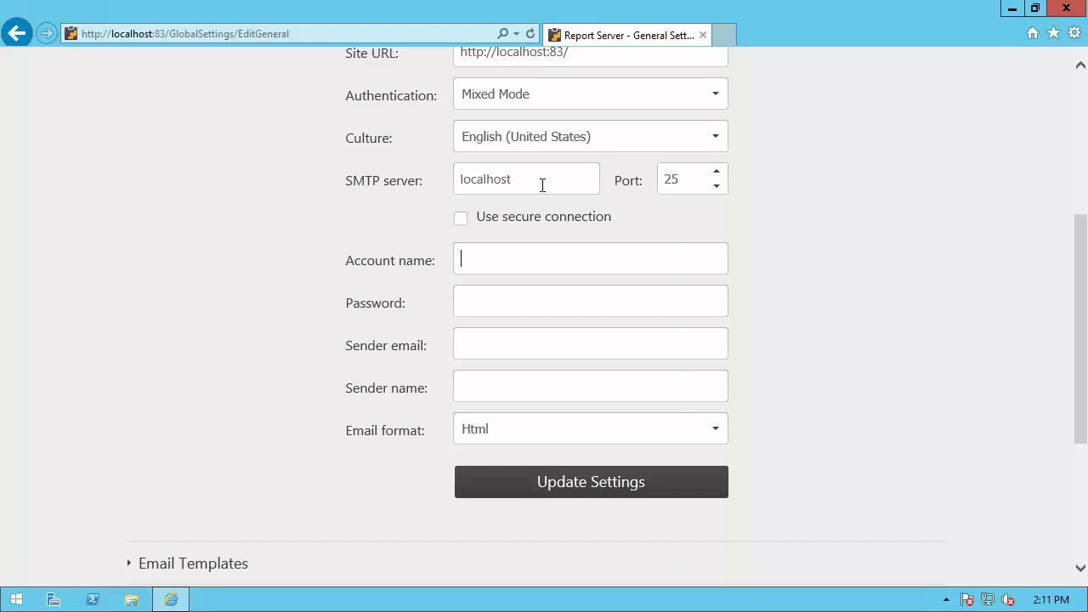
type("Report Server")
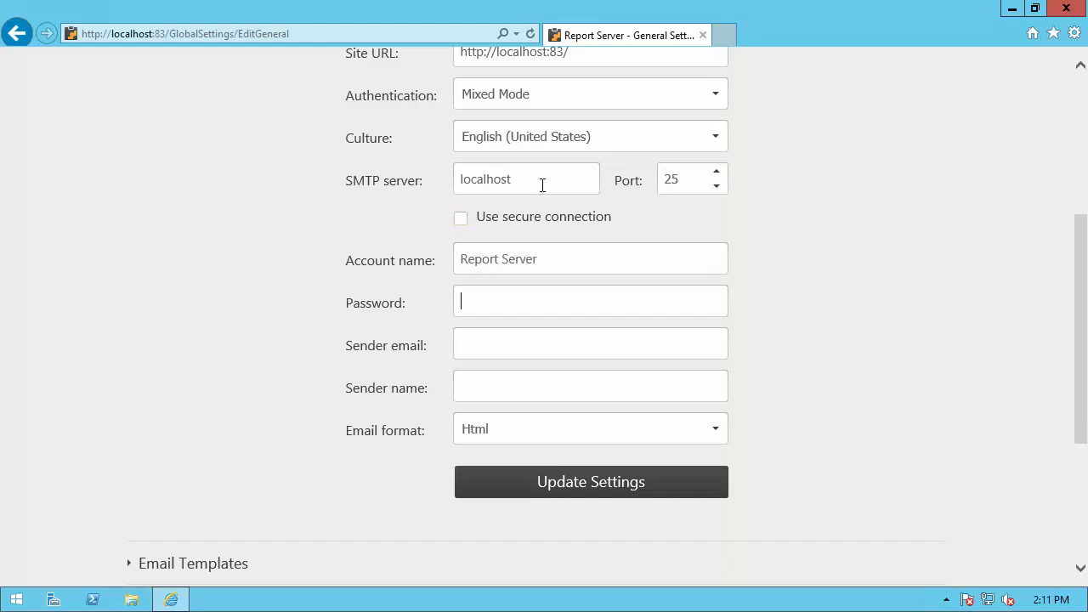
type("reportserver")
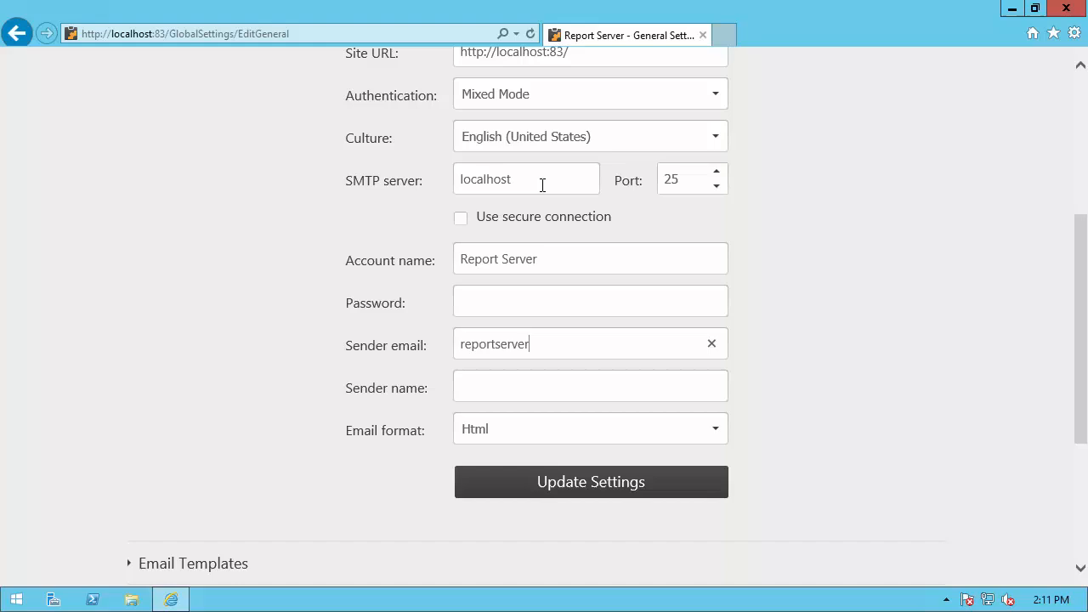
type("@reportserver.")
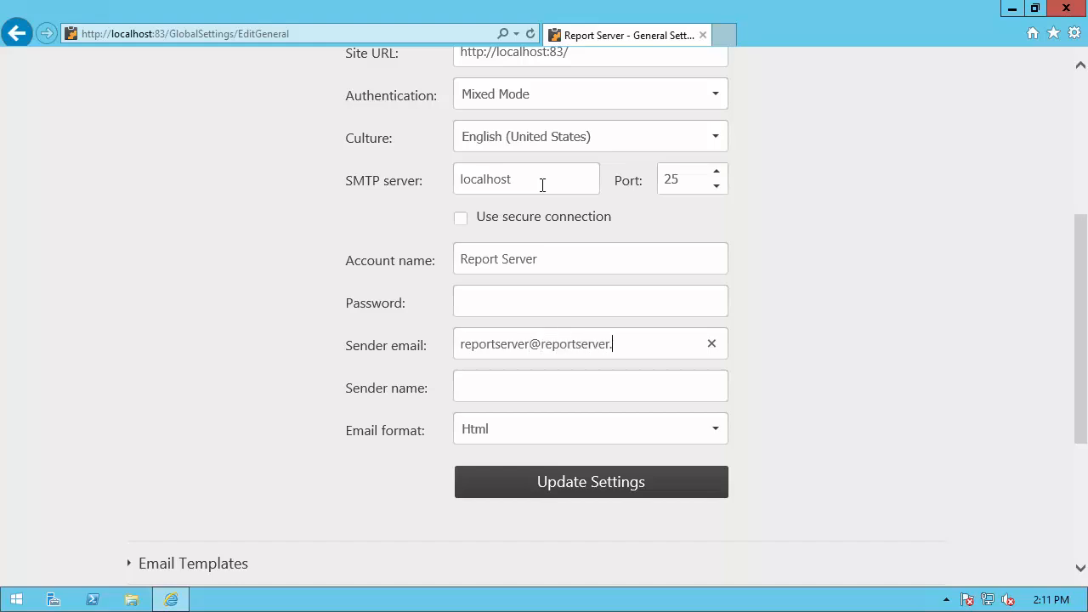
type("Report Serv")
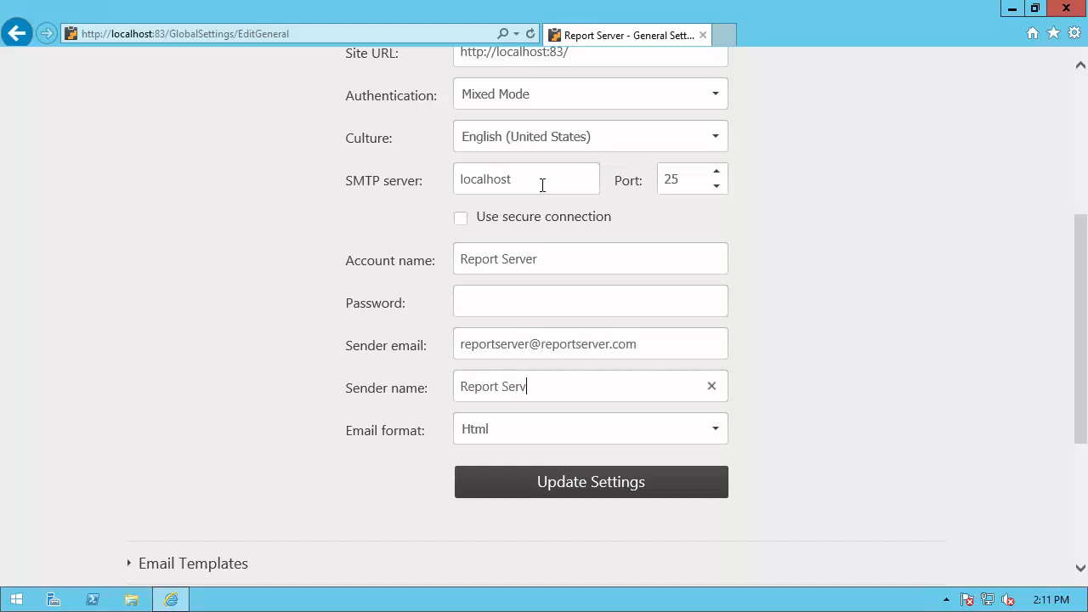
type("er")
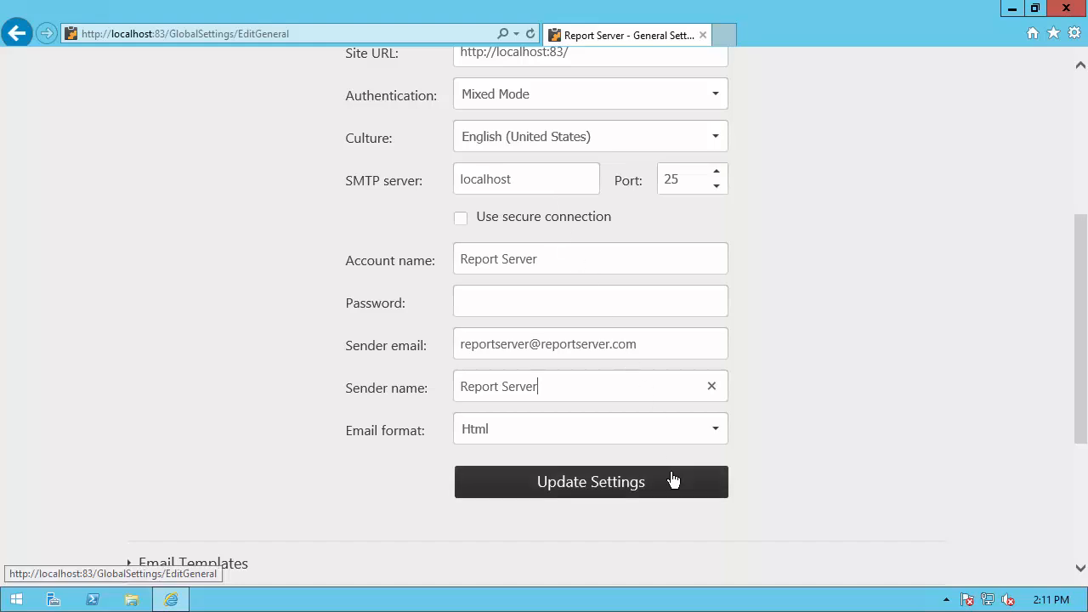
left_click(589, 481)
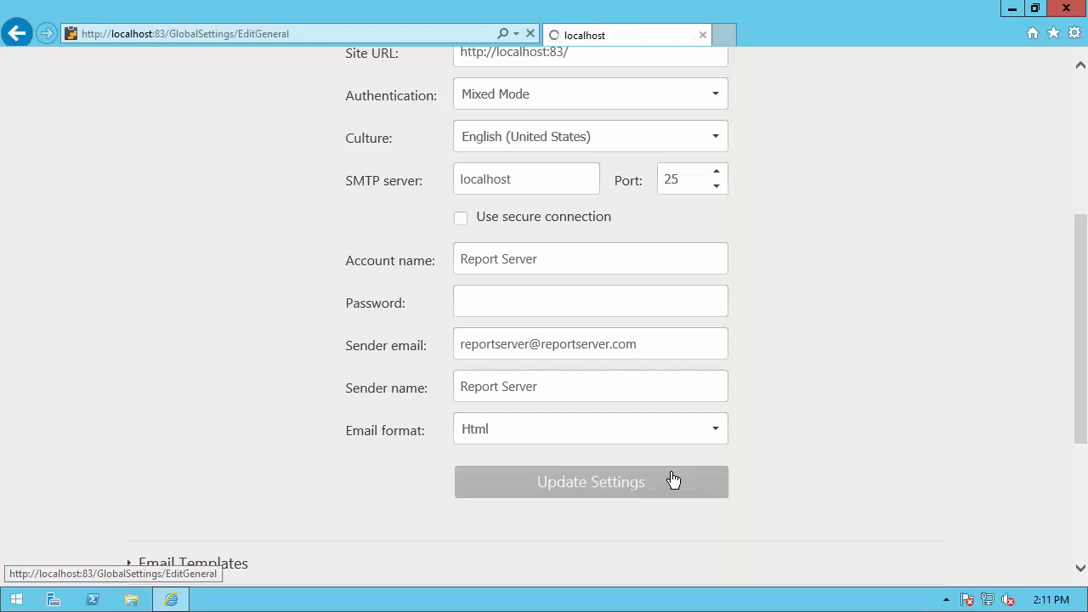
left_click(589, 481)
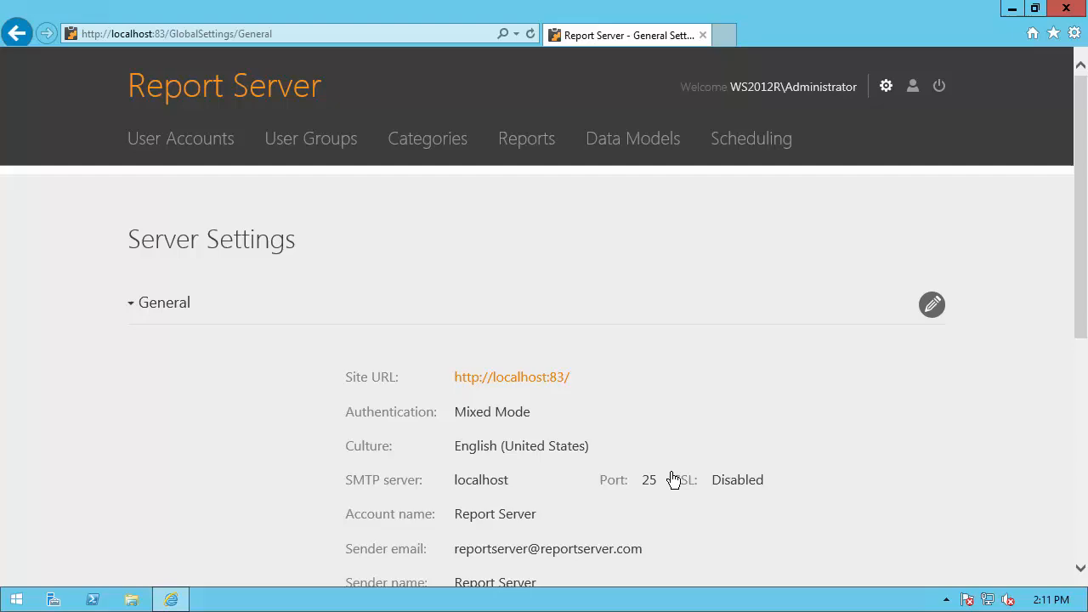
Expand Email Templates and view the Activate Account template.
scroll("down", 3)
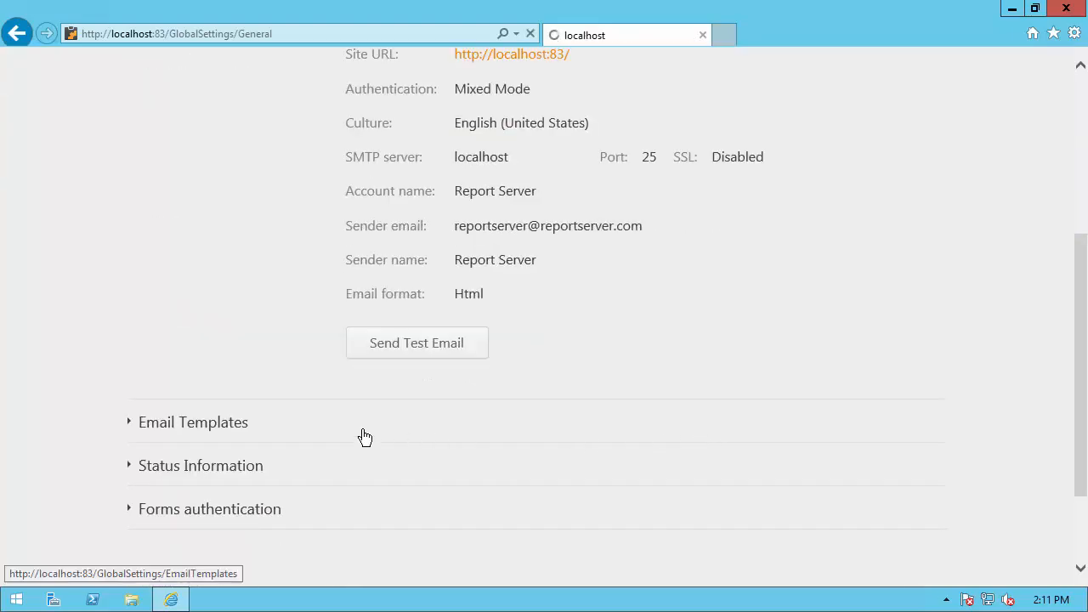
left_click(193, 421)
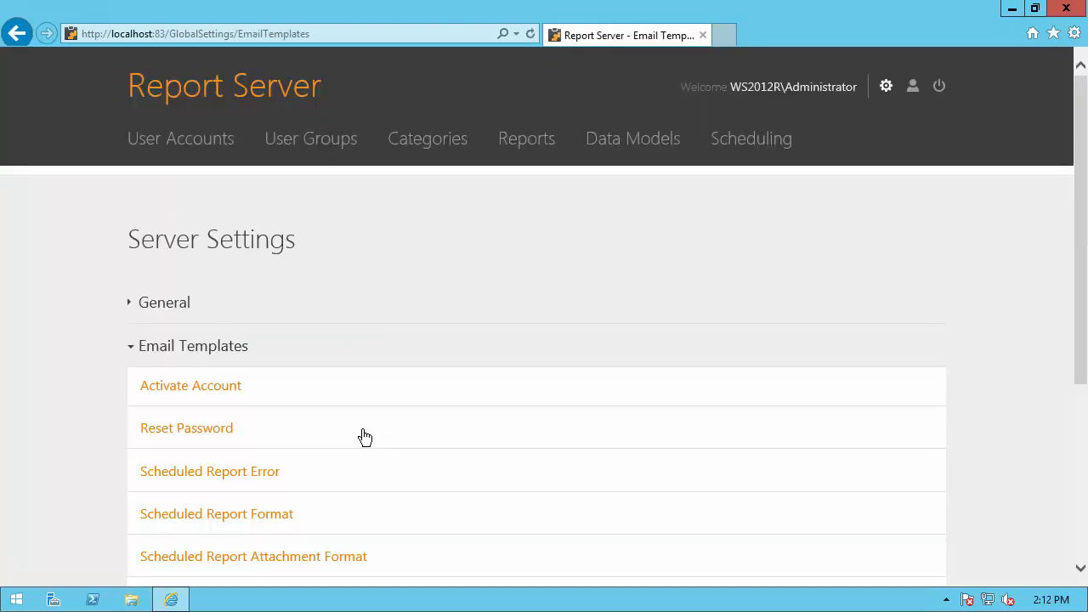
left_click(190, 385)
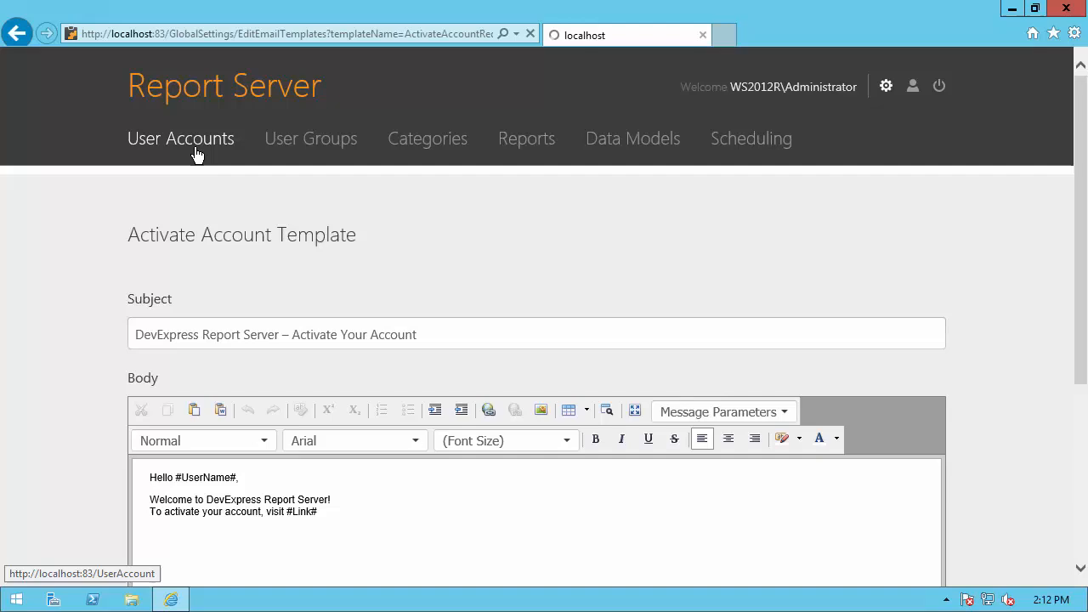
left_click(180, 138)
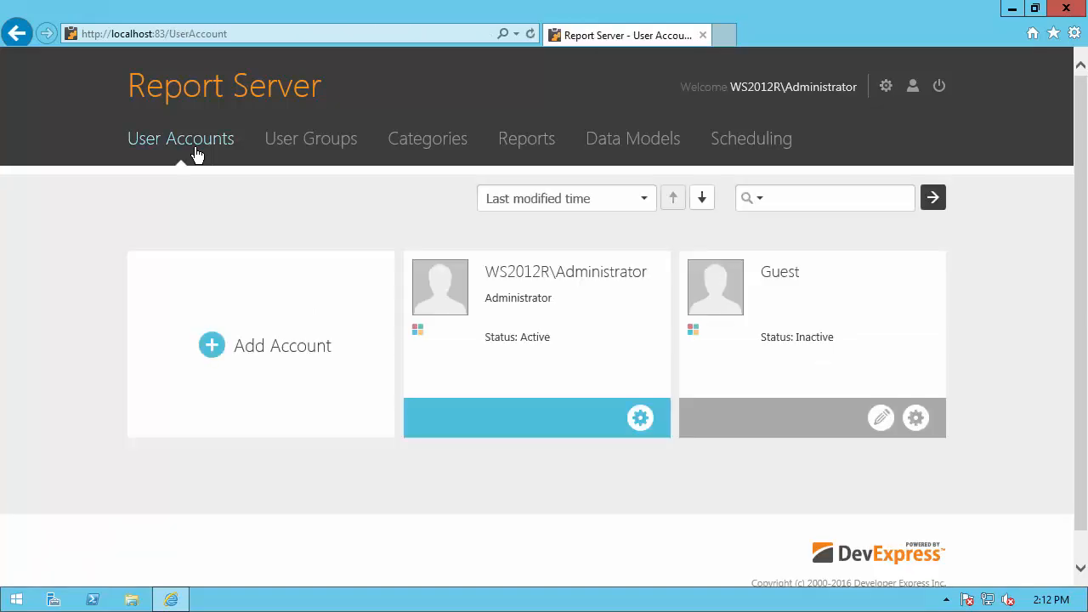
left_click(212, 345)
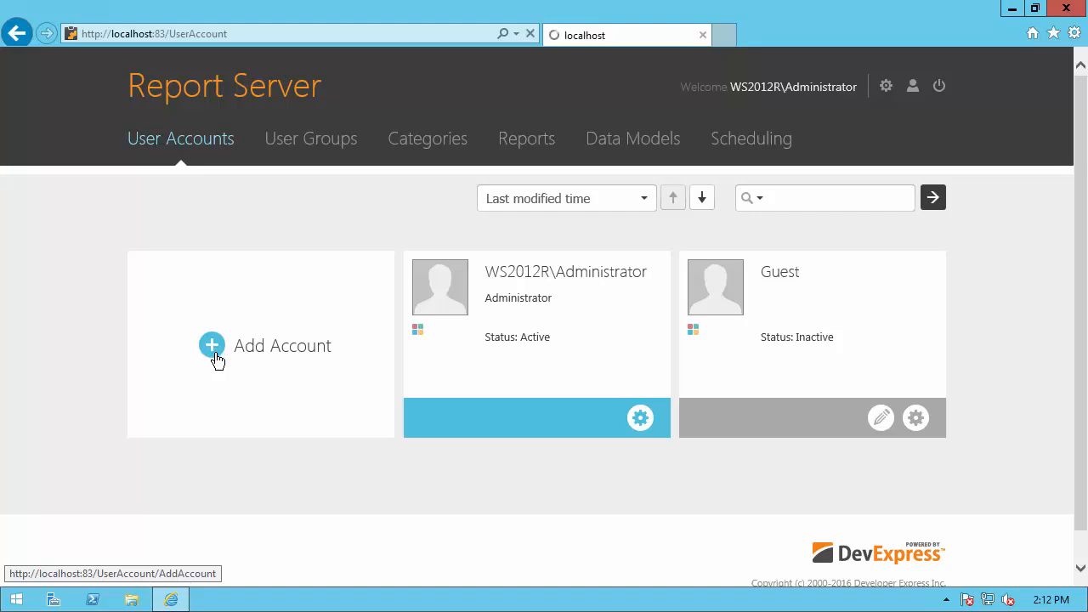
left_click(212, 345)
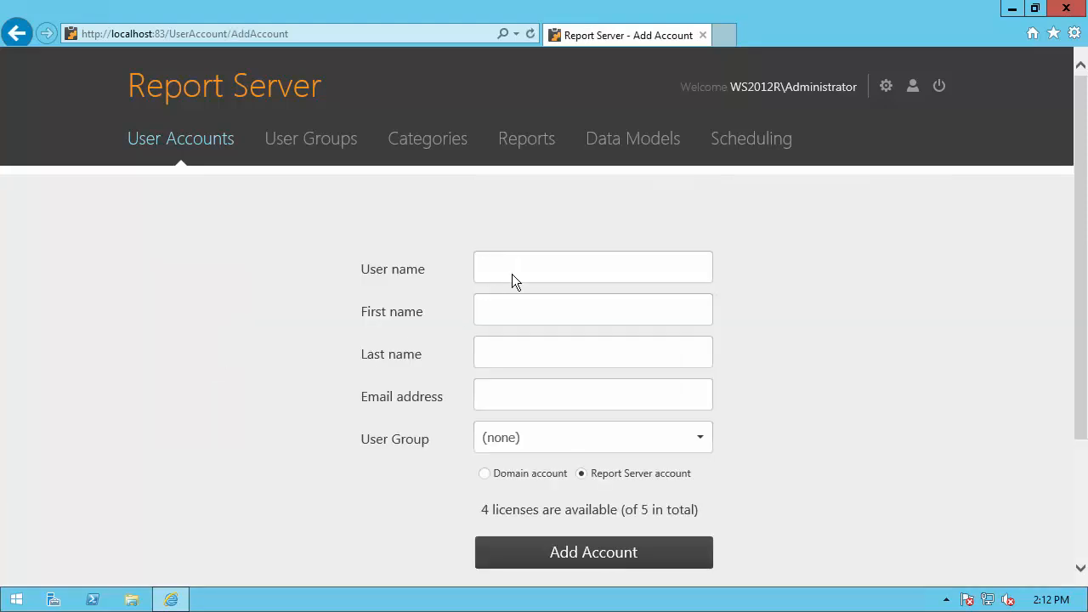
type("Jane Smith")
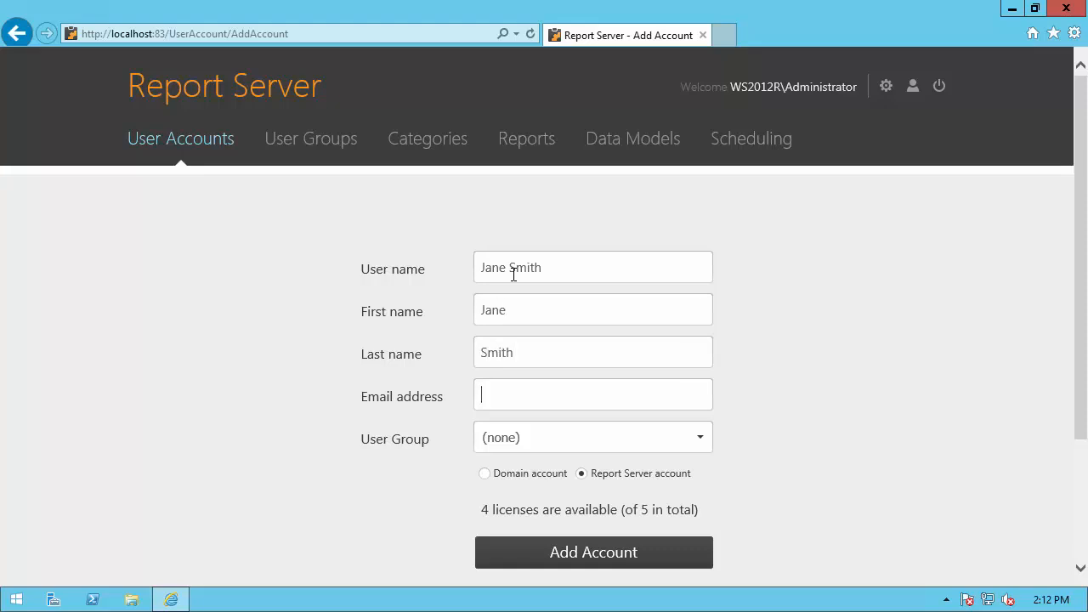
type("janesmith")
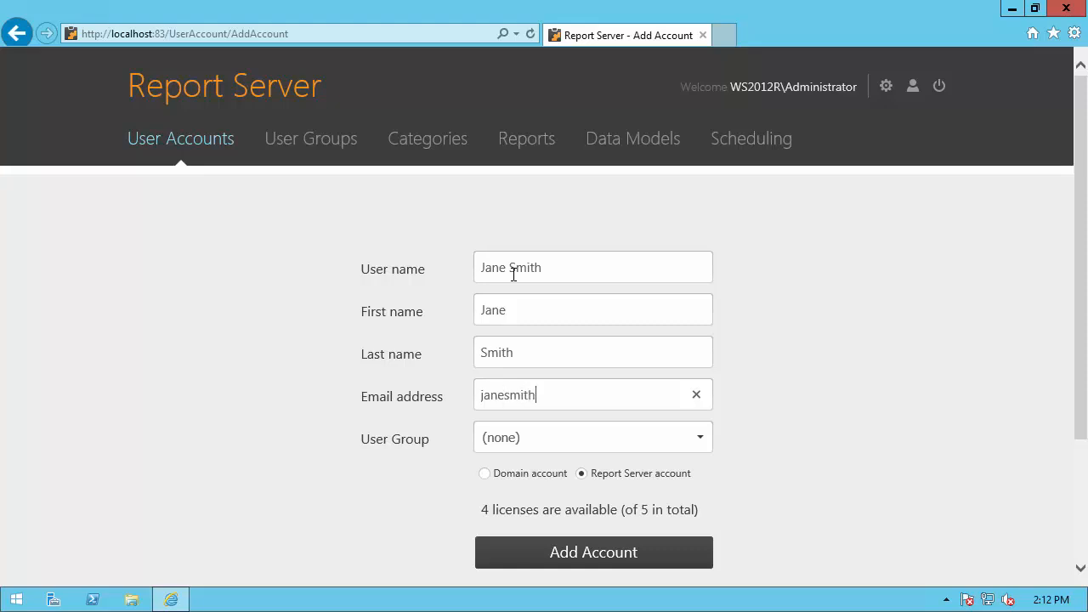
type("@reportserver.com")
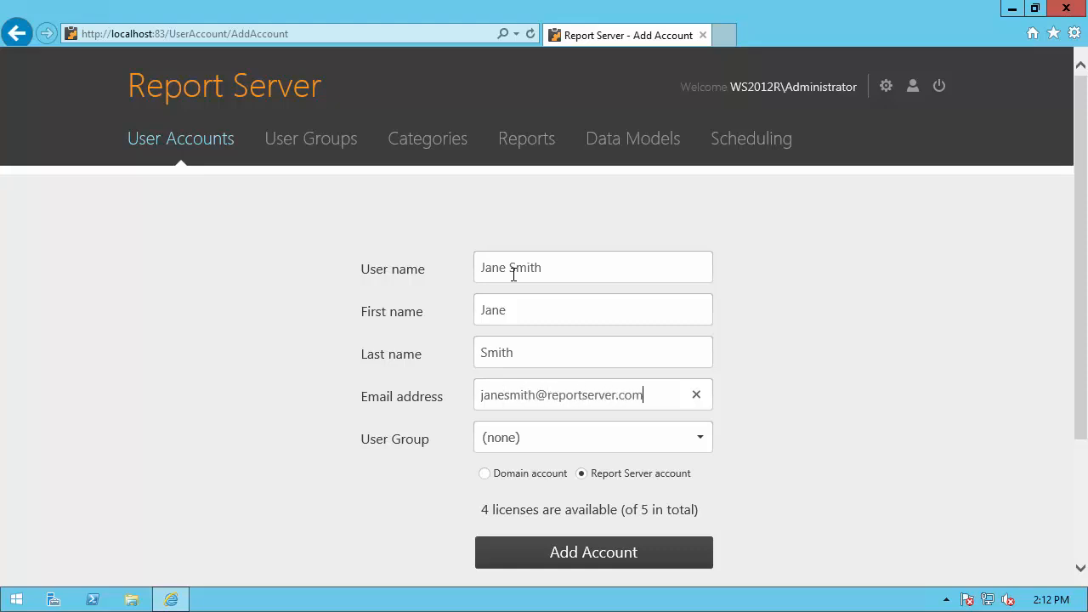
left_click(698, 437)
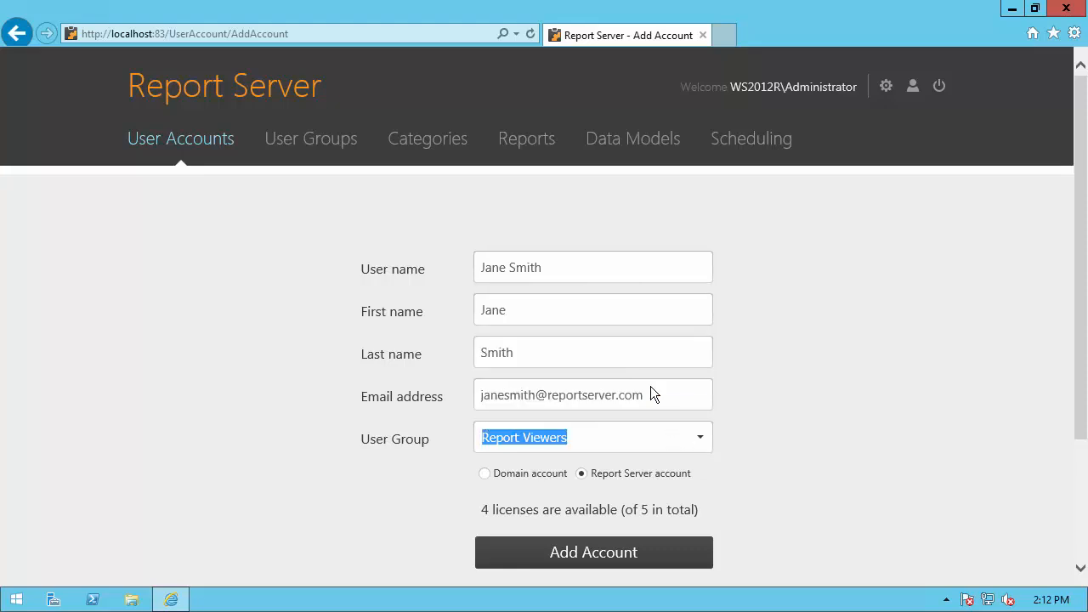
mouse_move(661, 488)
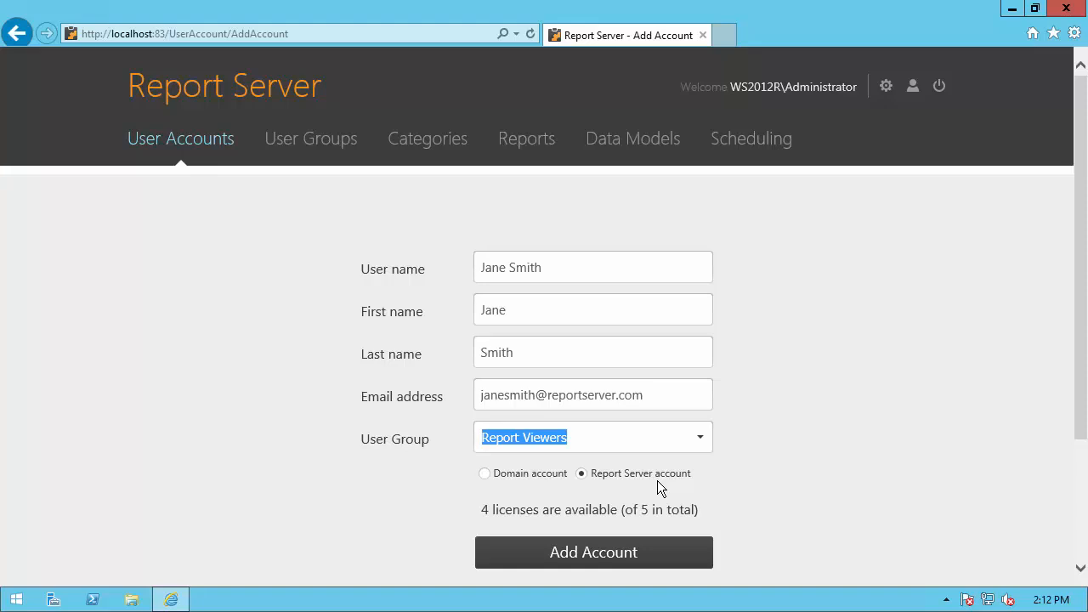
mouse_move(658, 552)
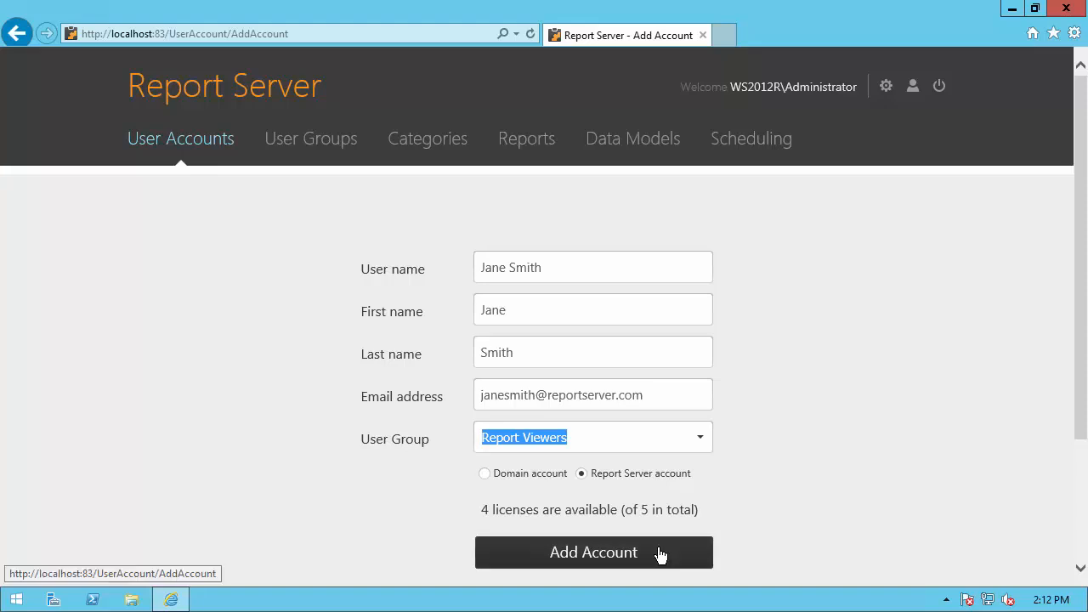
left_click(593, 552)
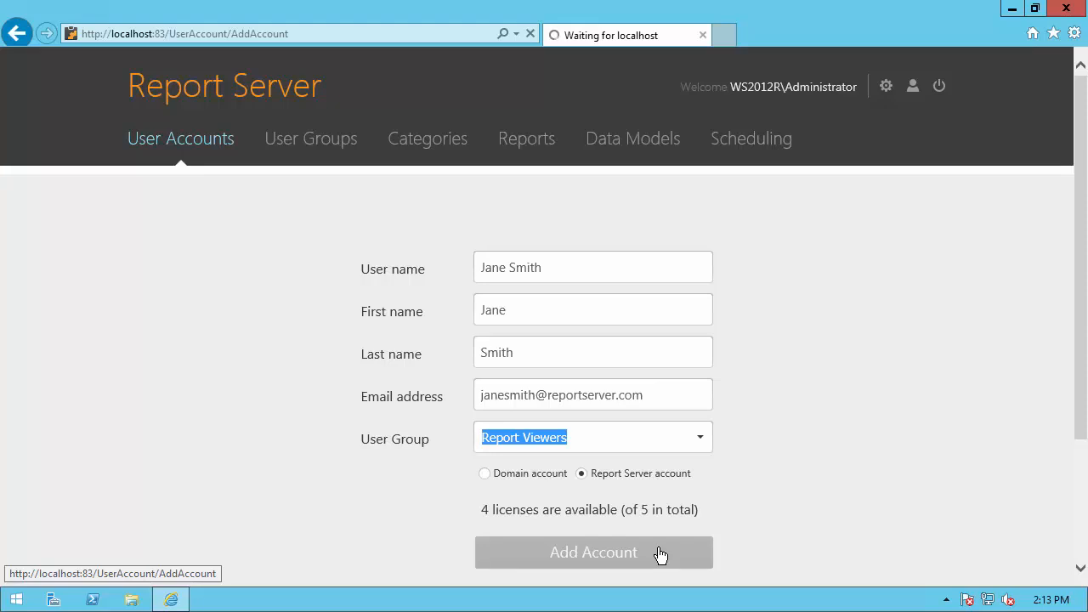
left_click(593, 552)
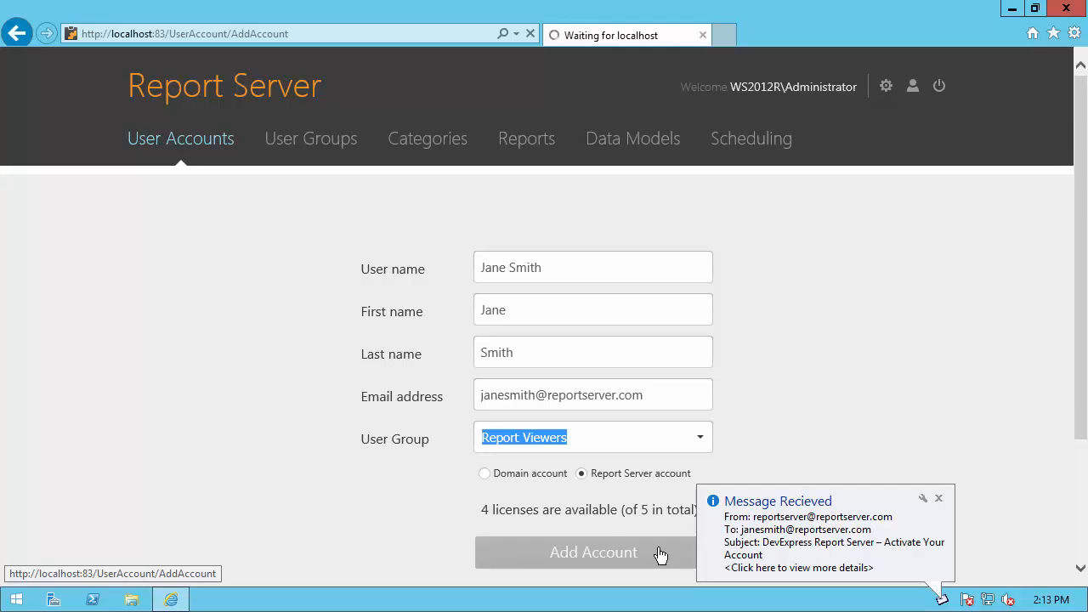
Open the received activation email in smtp4dev and inspect the message.
left_click(592, 551)
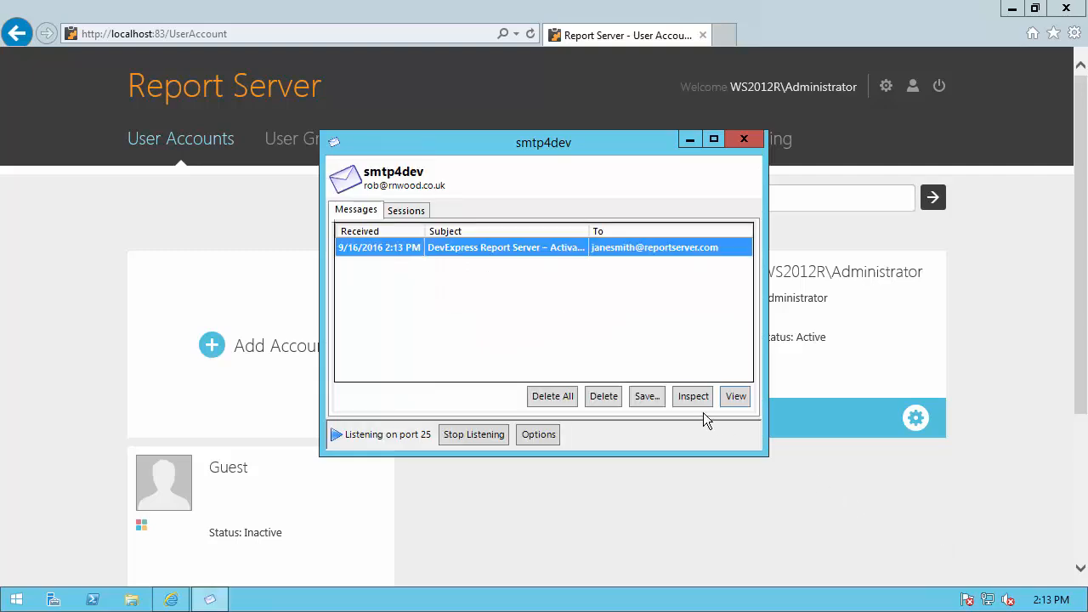
left_click(693, 396)
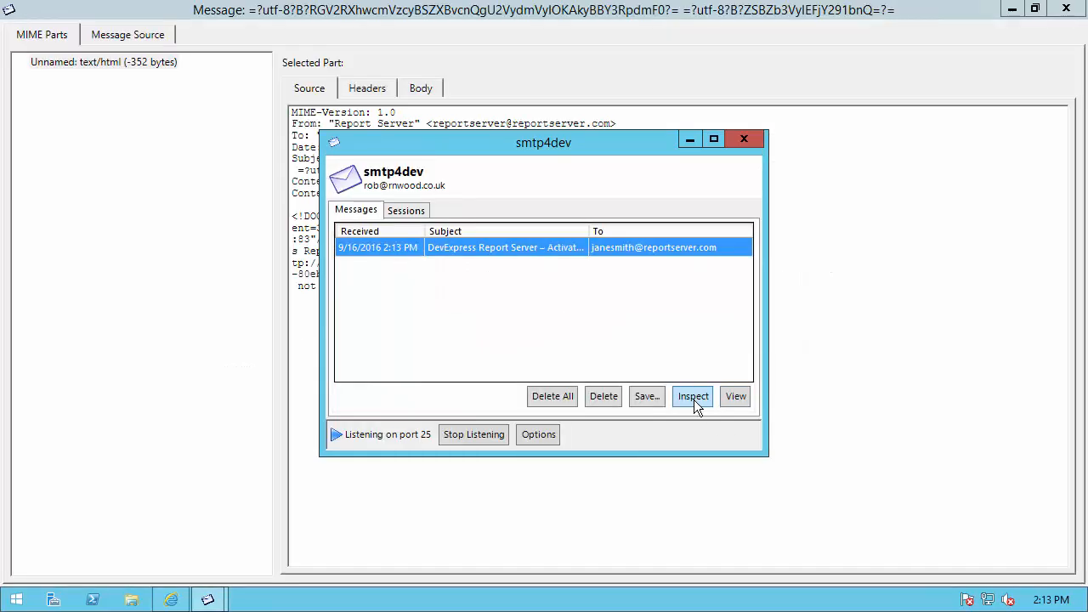
View the activation email's body and copy its account activation URL.
left_click(692, 396)
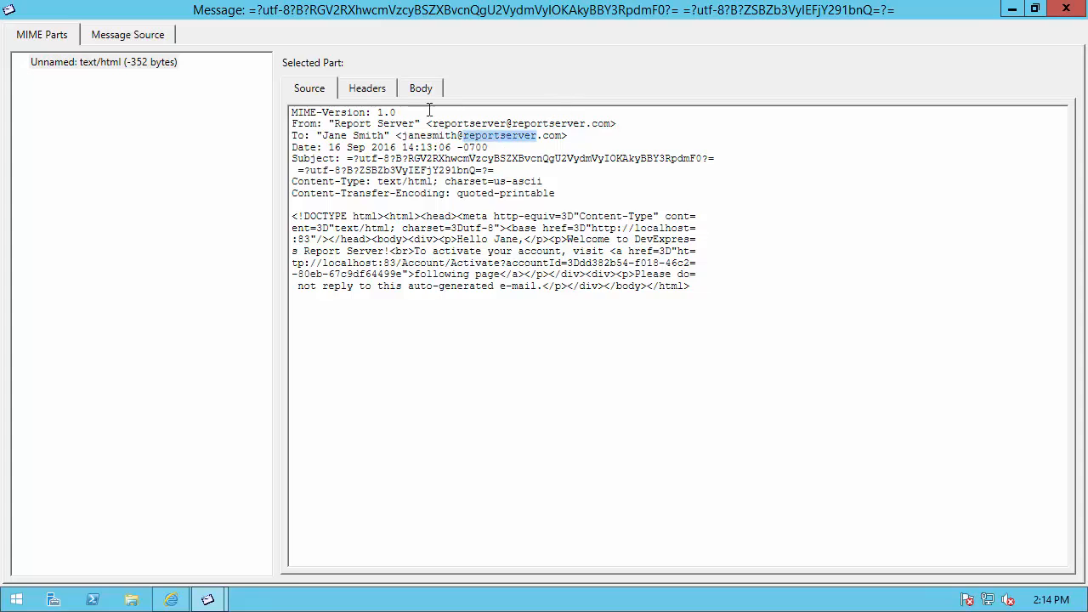
left_click(421, 87)
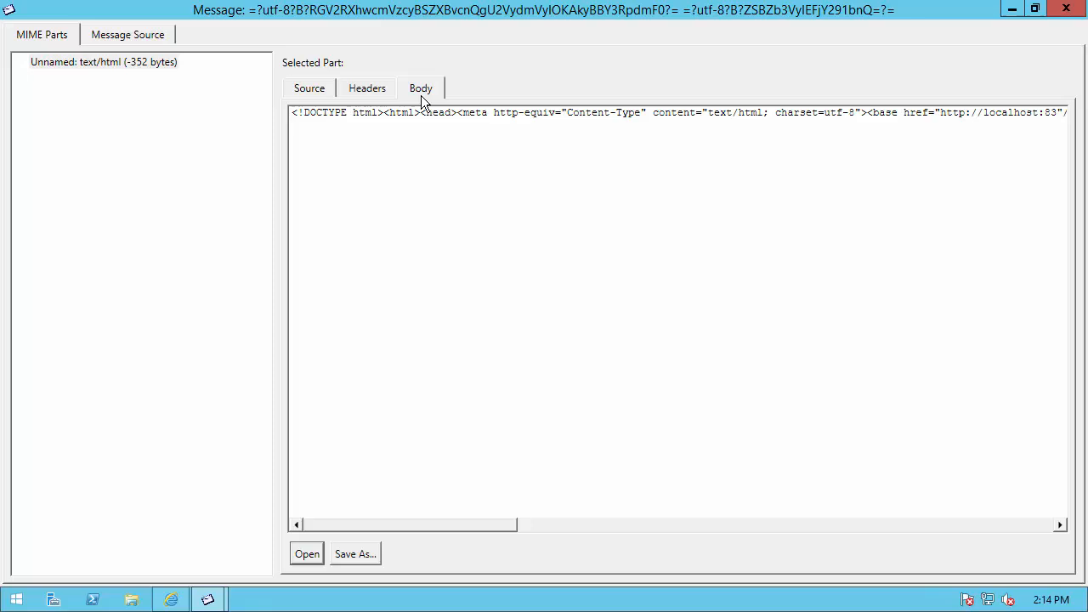
scroll("right", 3)
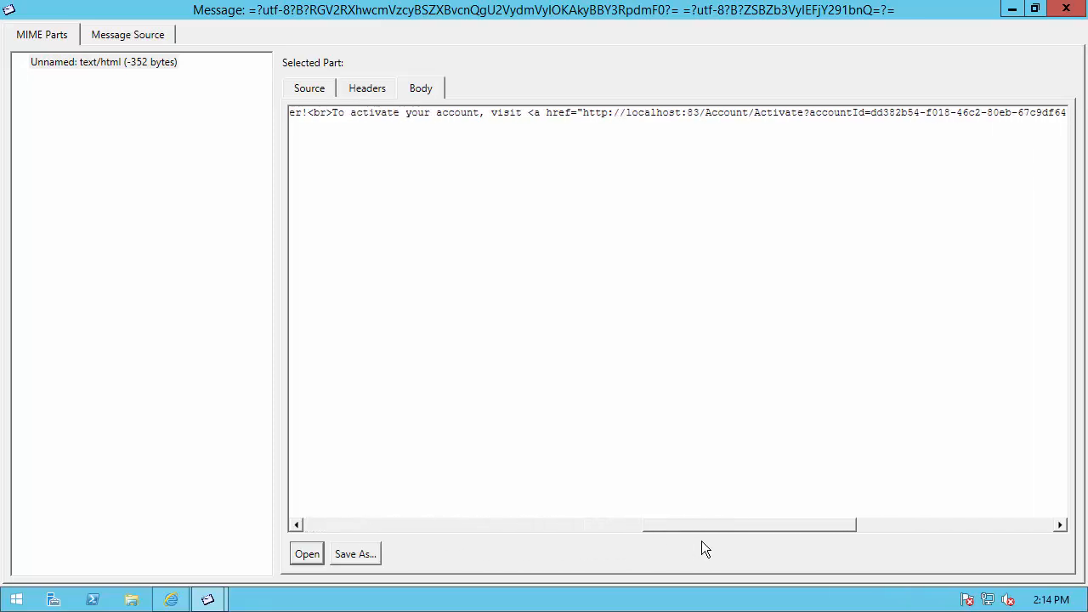
scroll("right", 3)
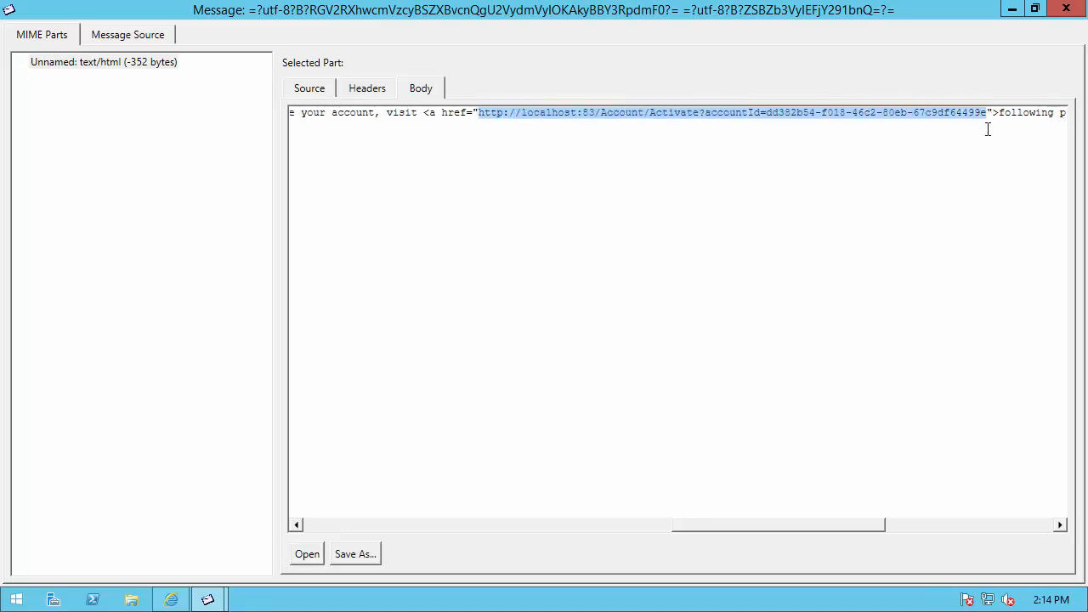
mouse_move(931, 119)
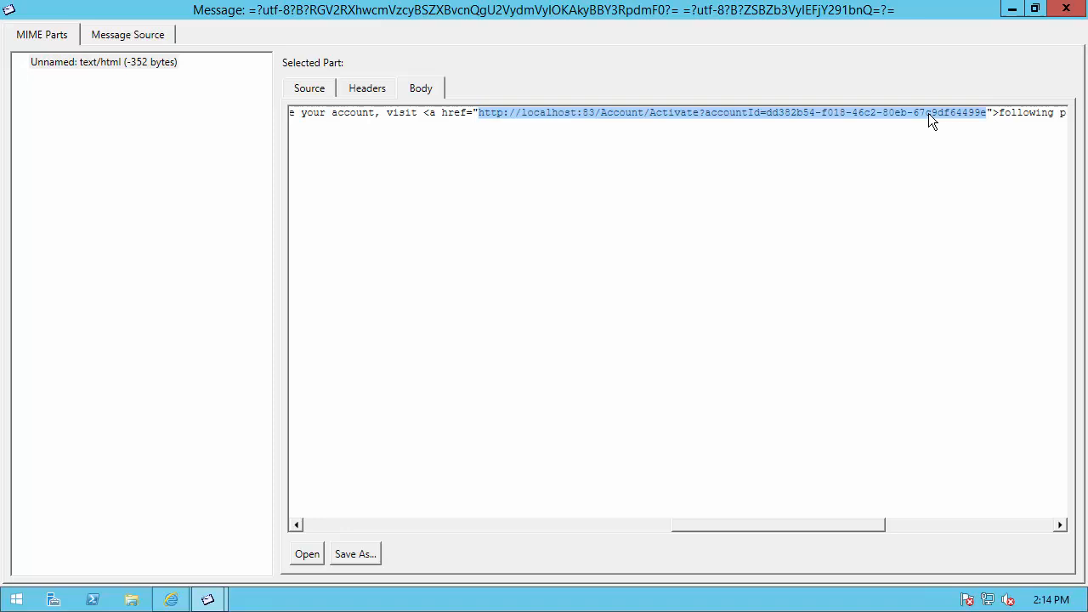
left_click(1065, 9)
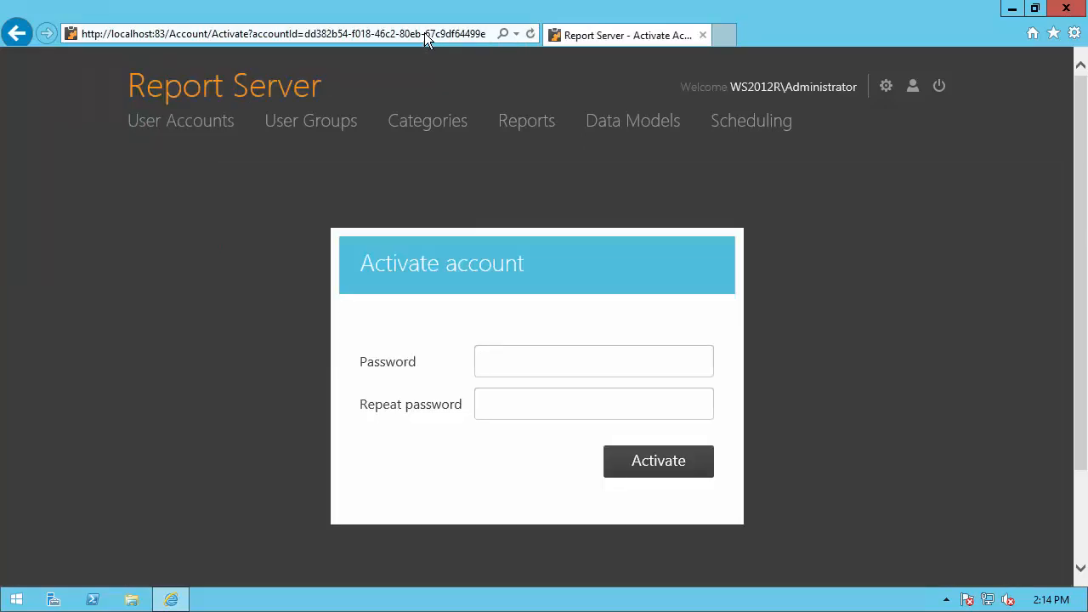
left_click(593, 361)
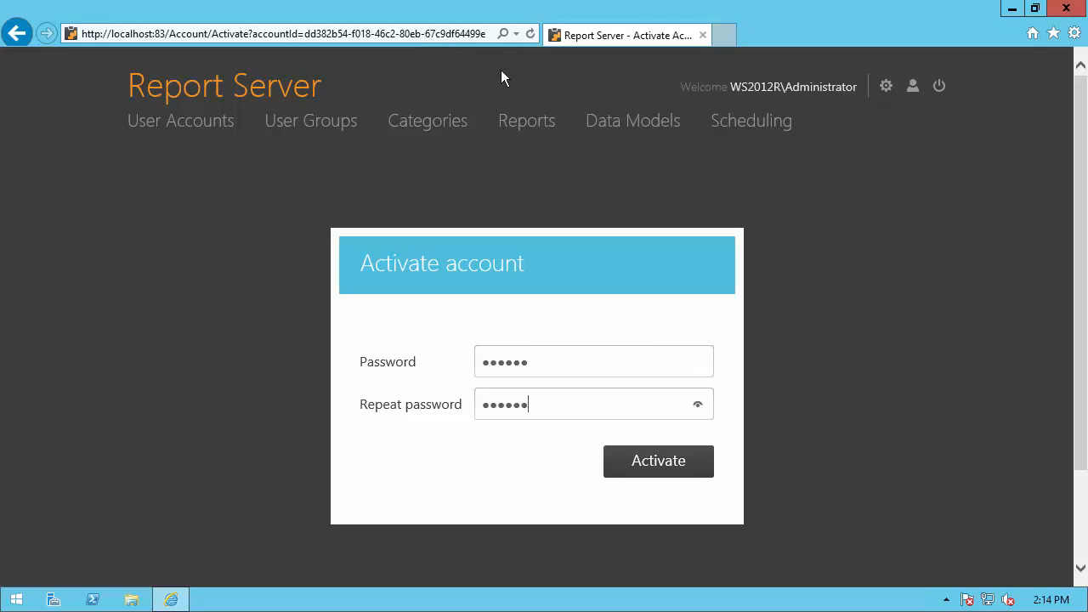
left_click(657, 460)
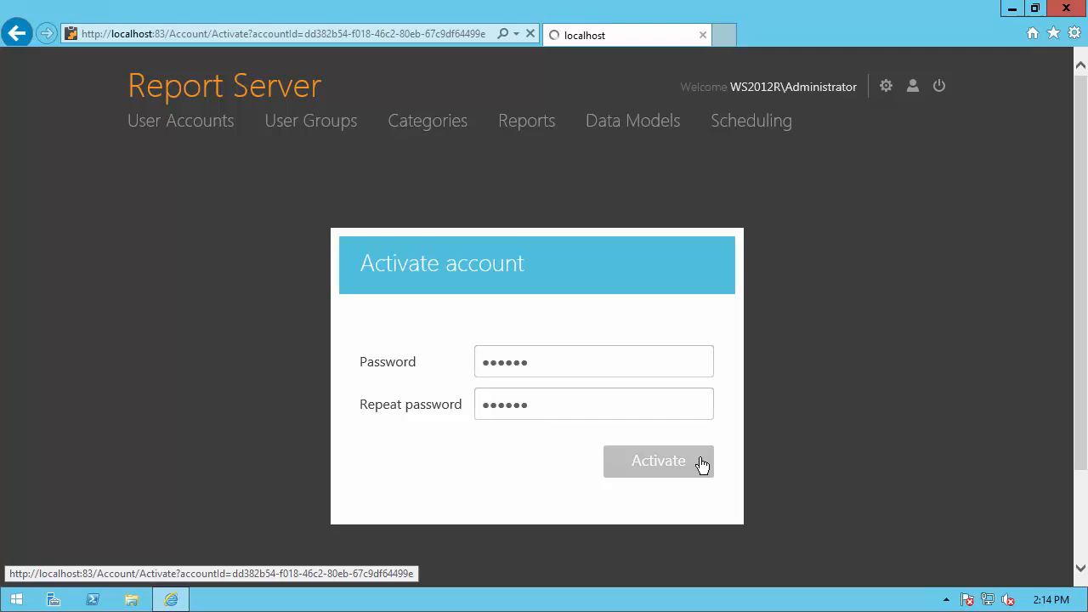
left_click(658, 459)
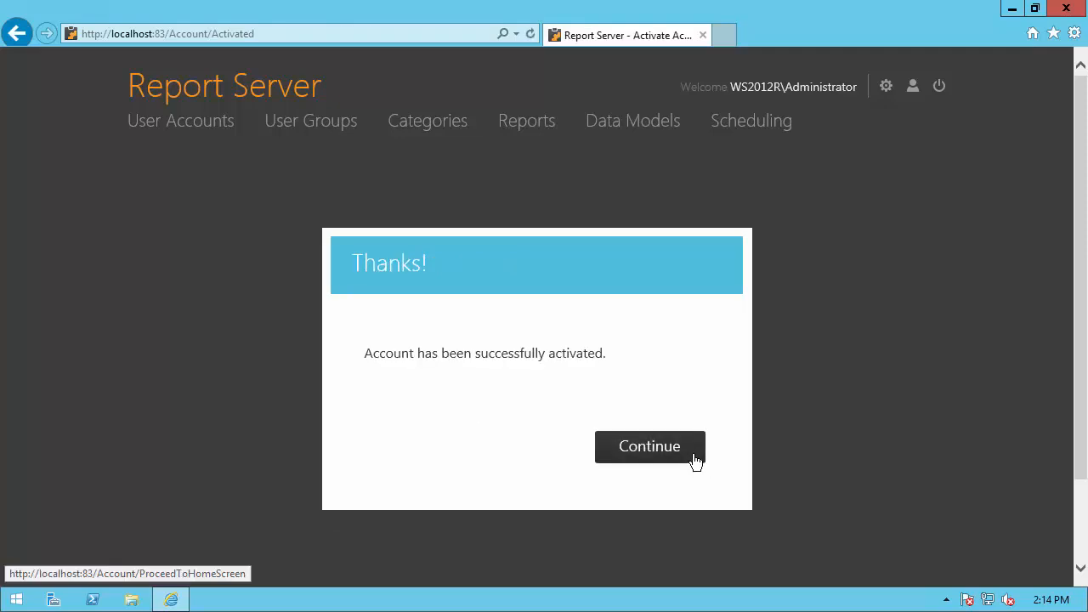
left_click(649, 446)
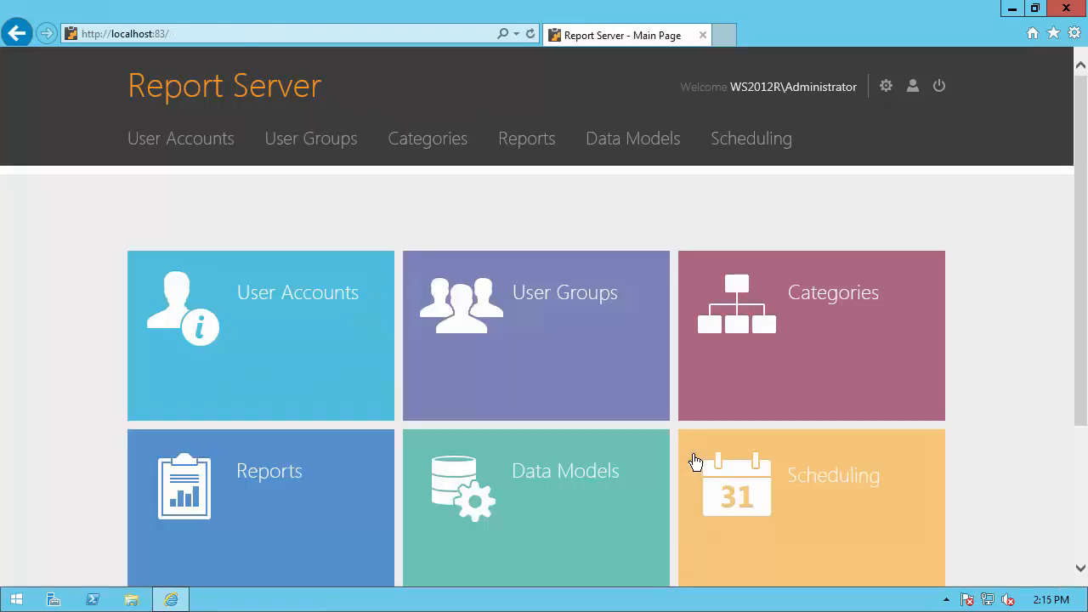
mouse_move(340, 364)
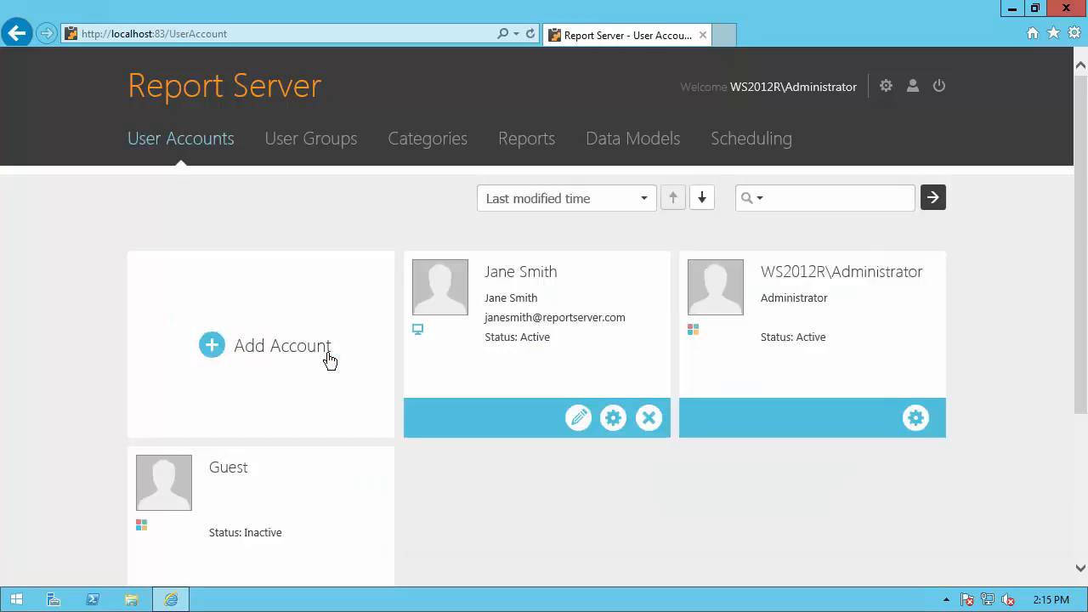
mouse_move(595, 357)
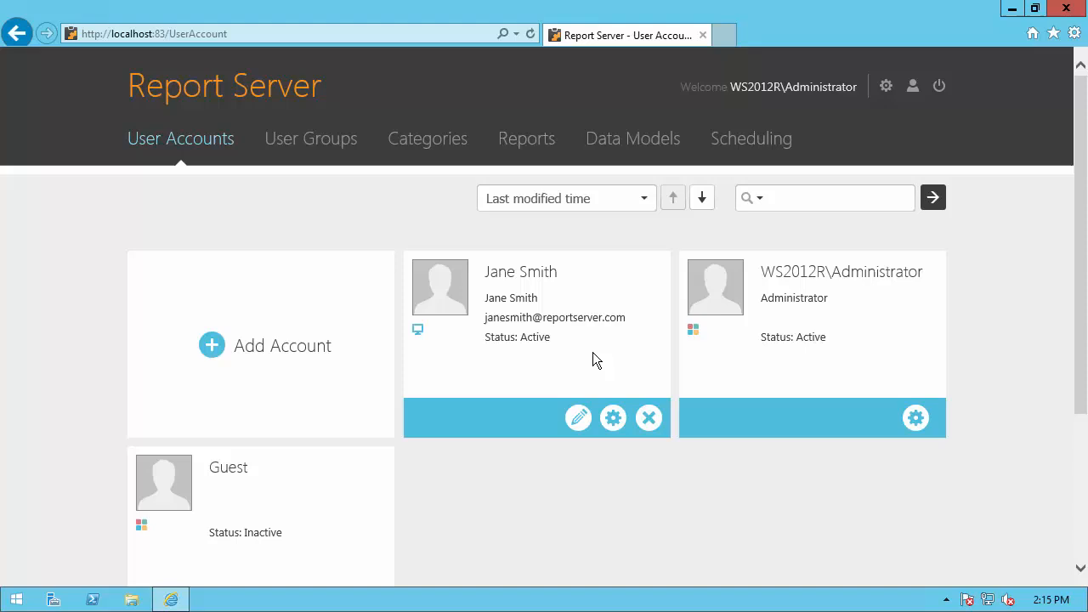
mouse_move(612, 417)
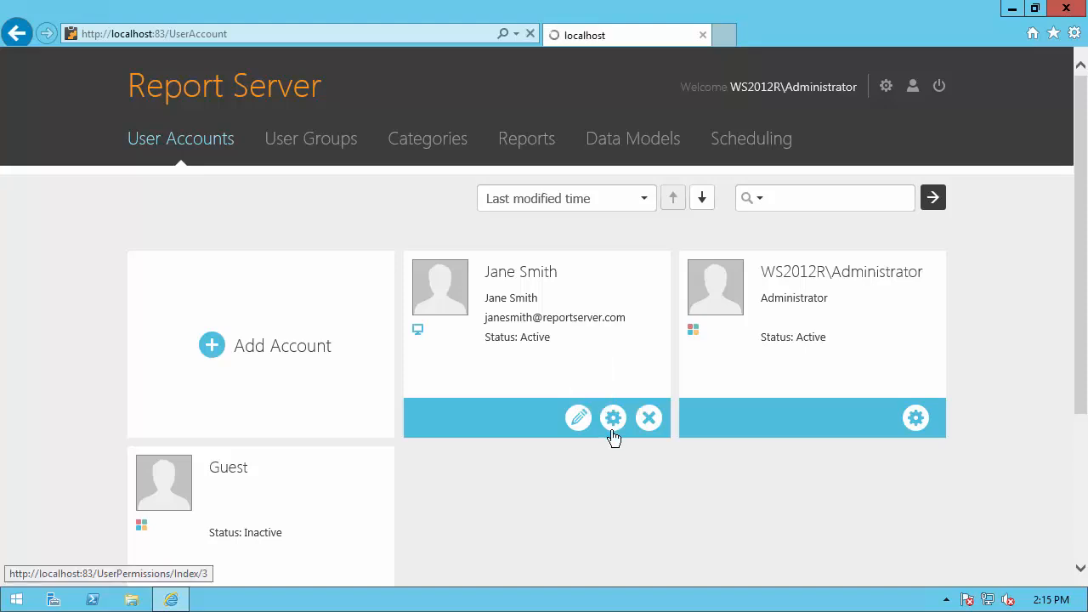
Open the permissions page from Jane Smith's active account card.
left_click(613, 418)
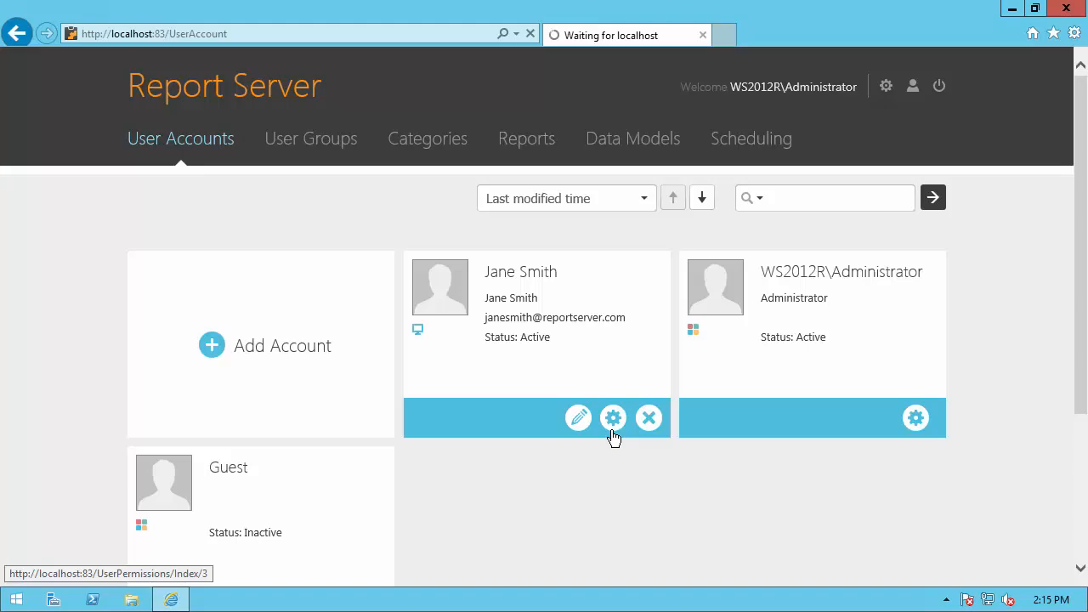
left_click(612, 417)
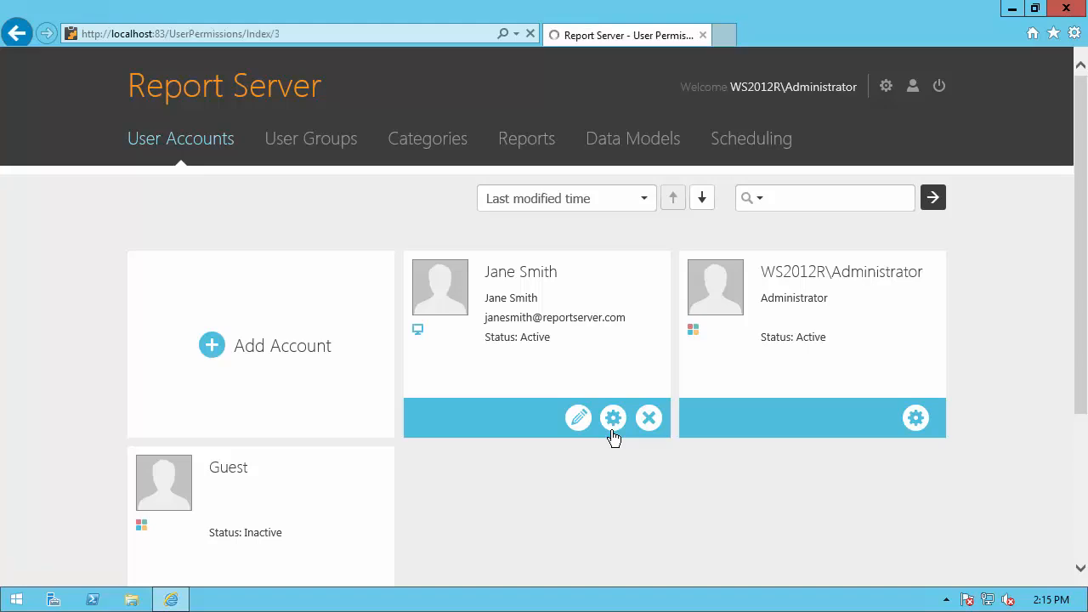
Check Jane Smith's four inherited Report Viewers read permissions, then browse the four user groups.
left_click(613, 418)
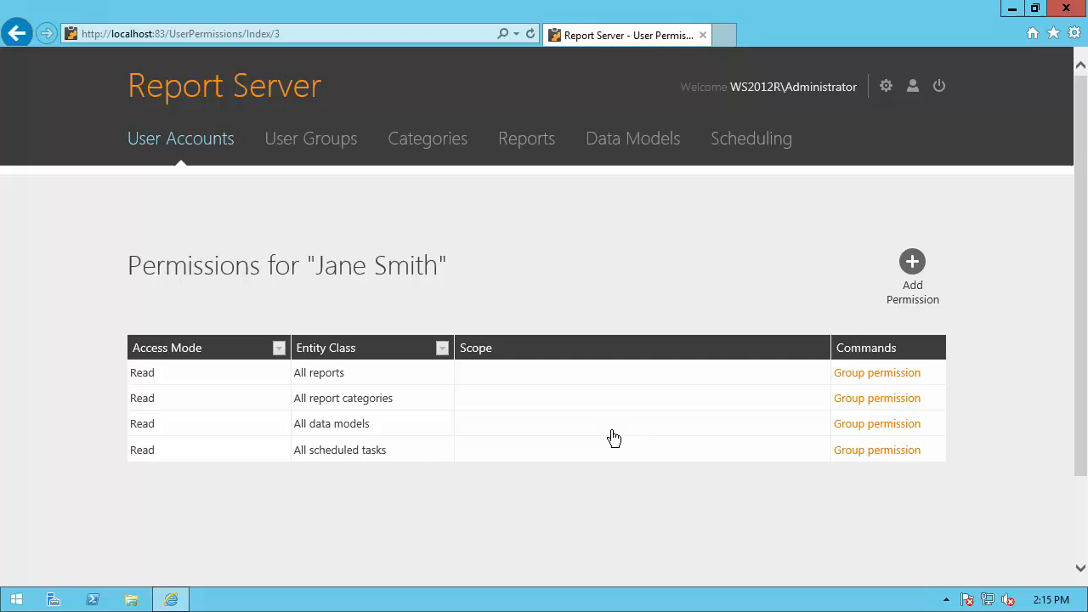
mouse_move(954, 373)
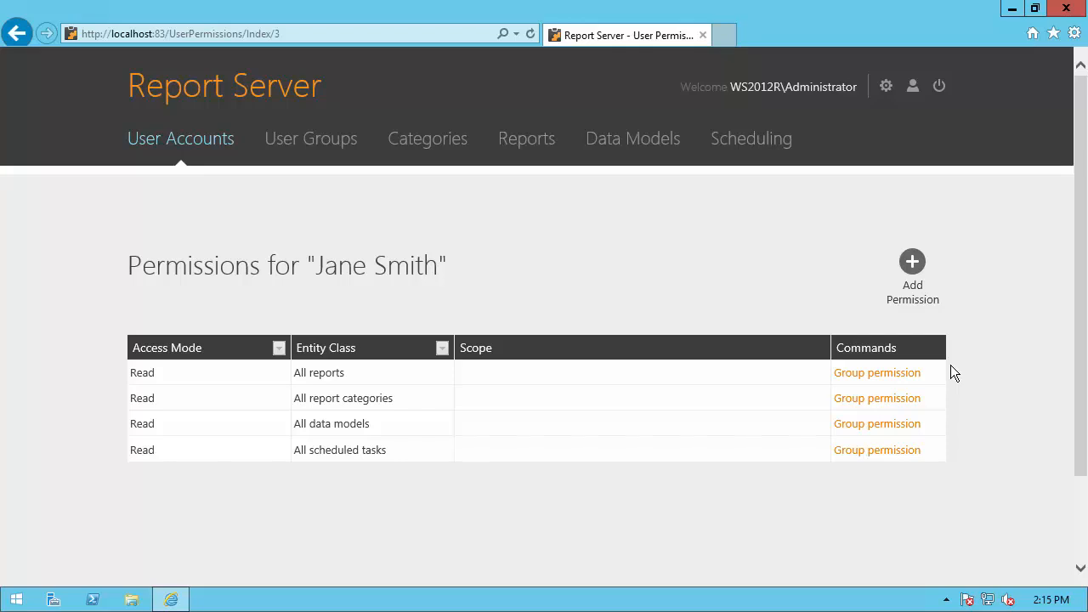
mouse_move(967, 382)
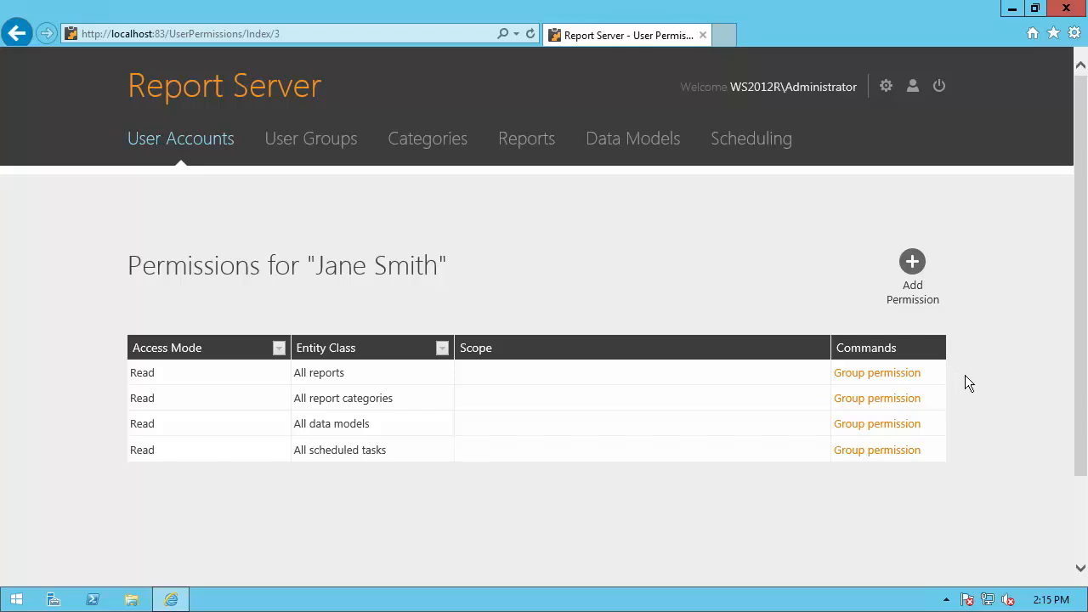
mouse_move(876, 372)
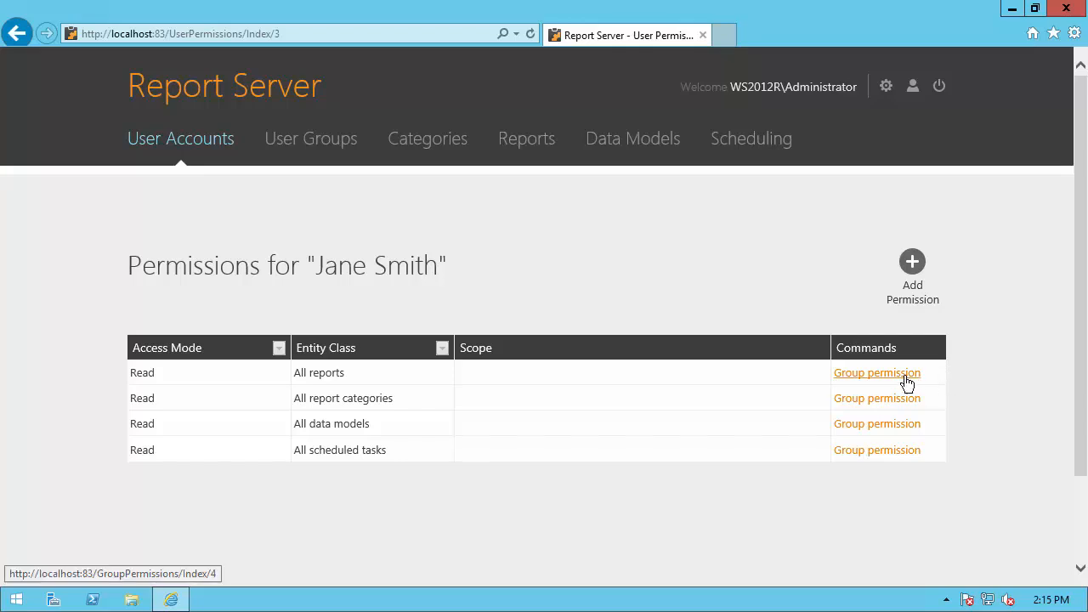
left_click(876, 372)
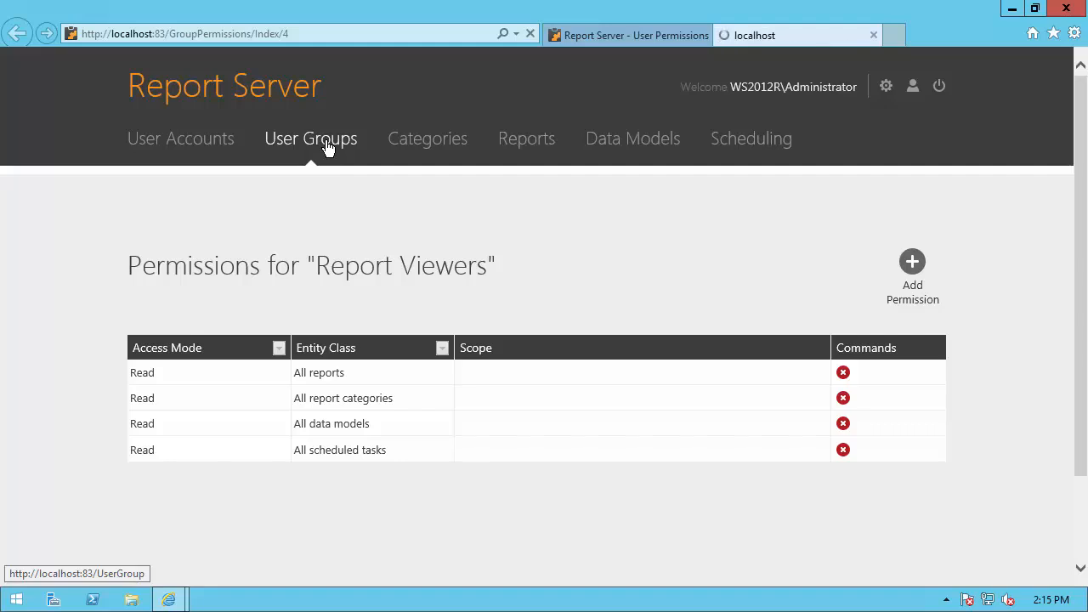
left_click(310, 137)
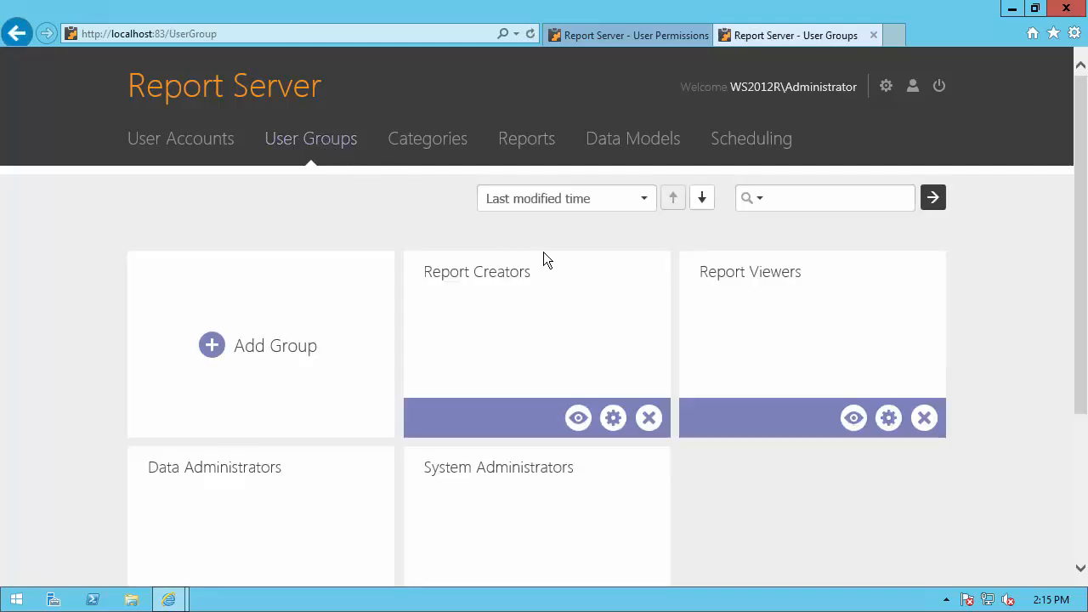
scroll("down", 3)
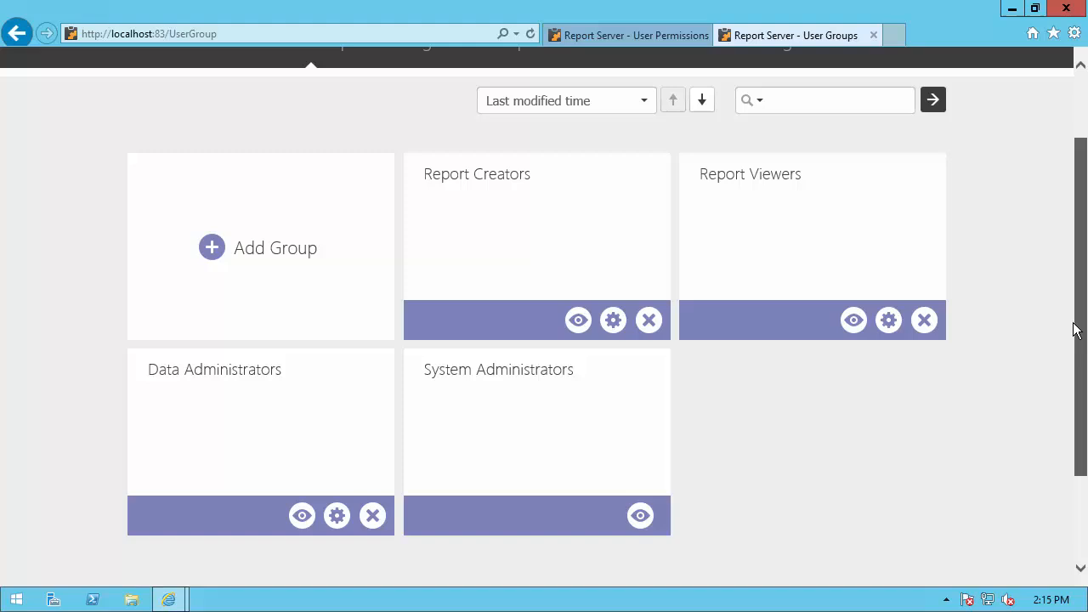